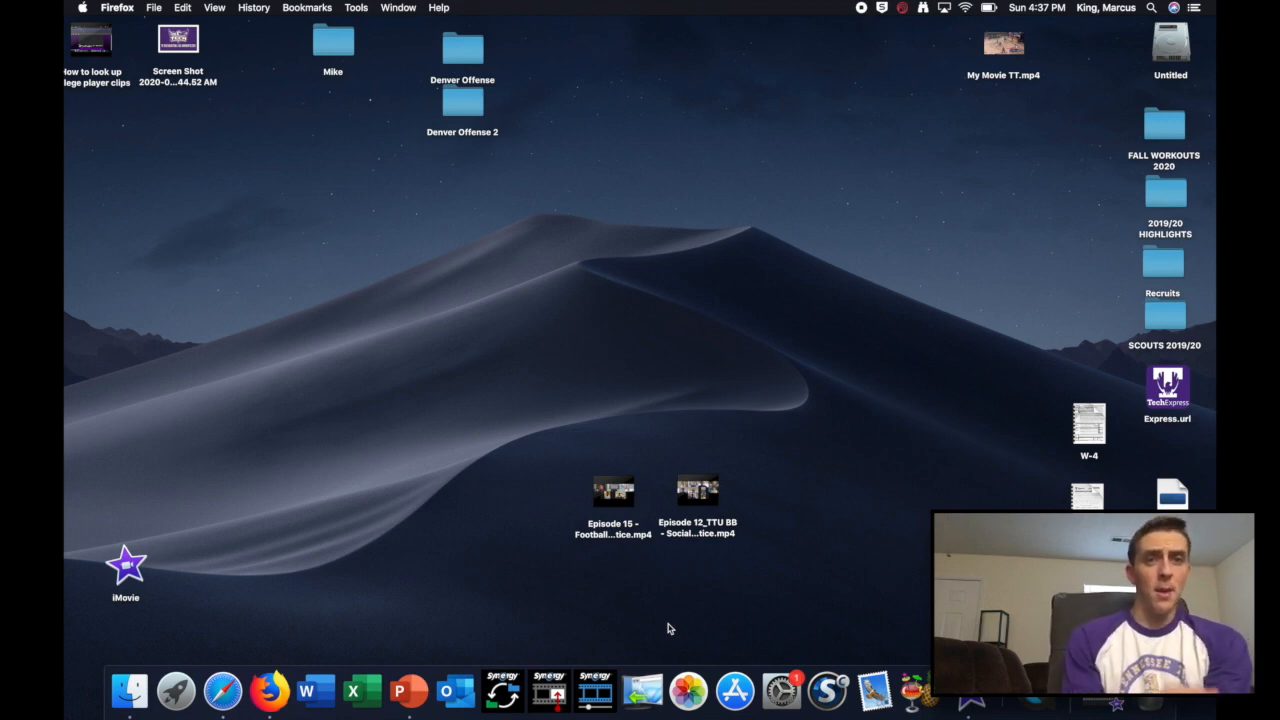
mouse_move(316, 691)
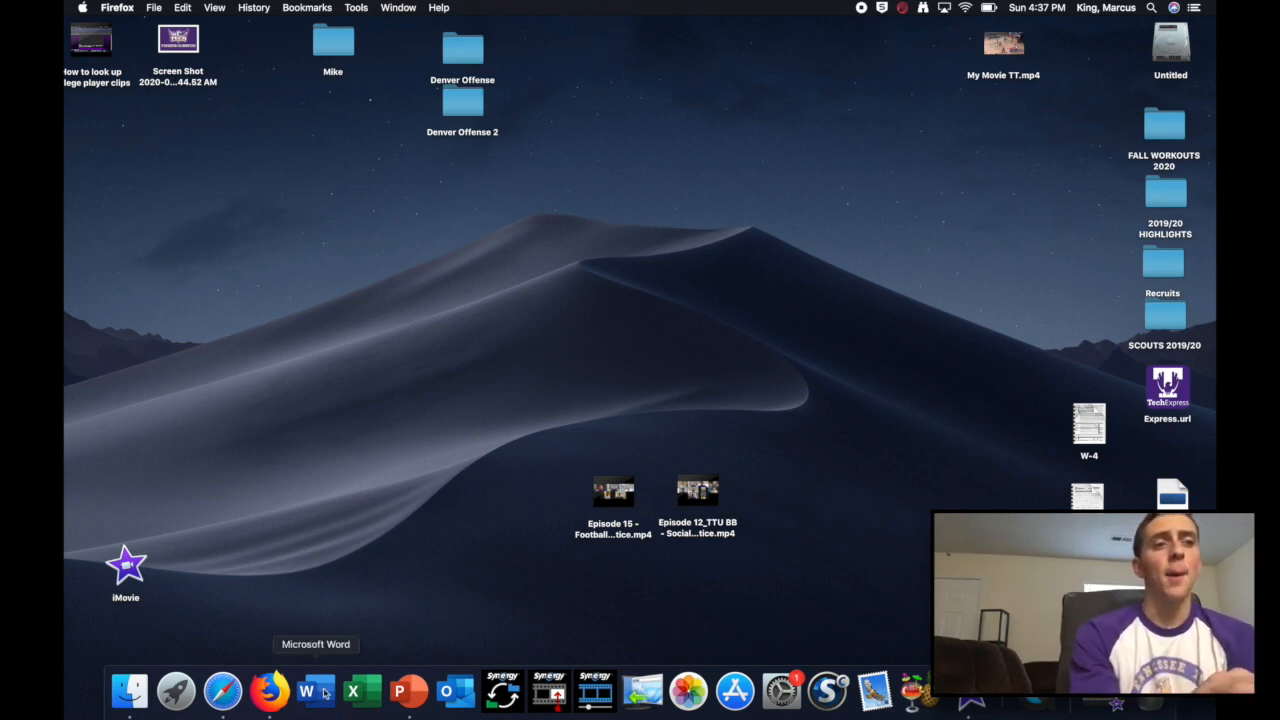
mouse_move(222, 690)
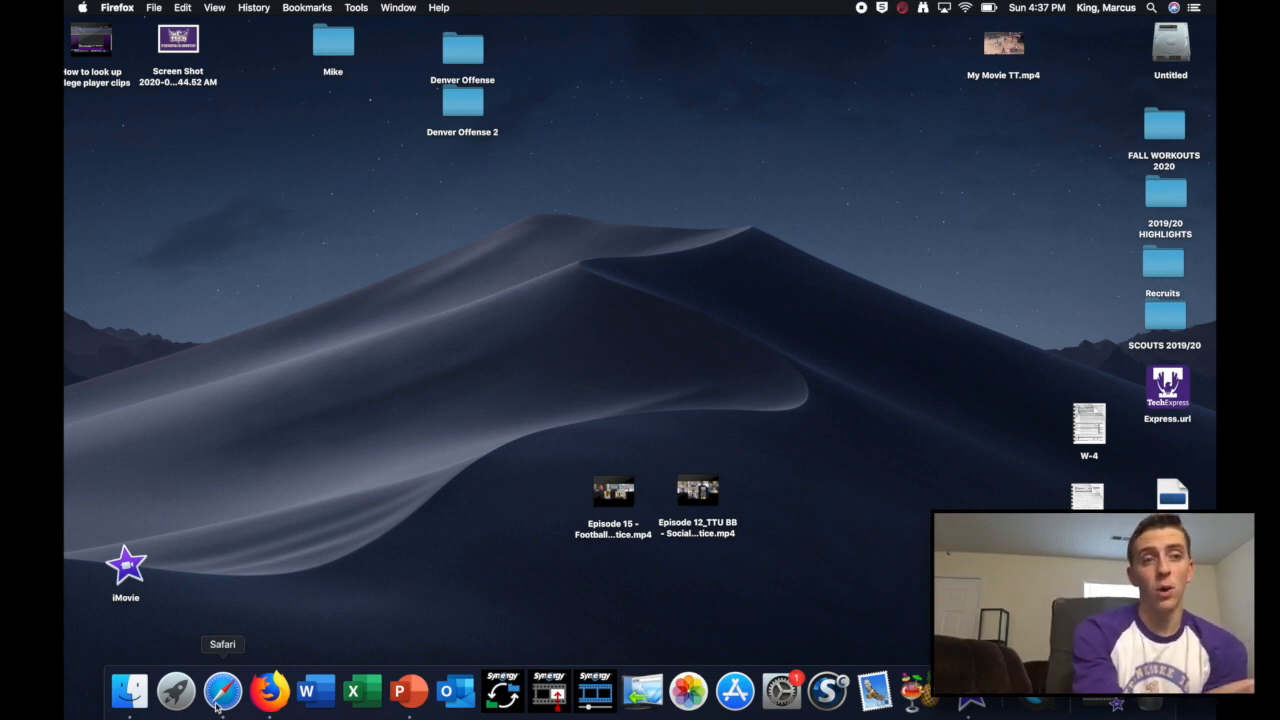
mouse_move(270, 690)
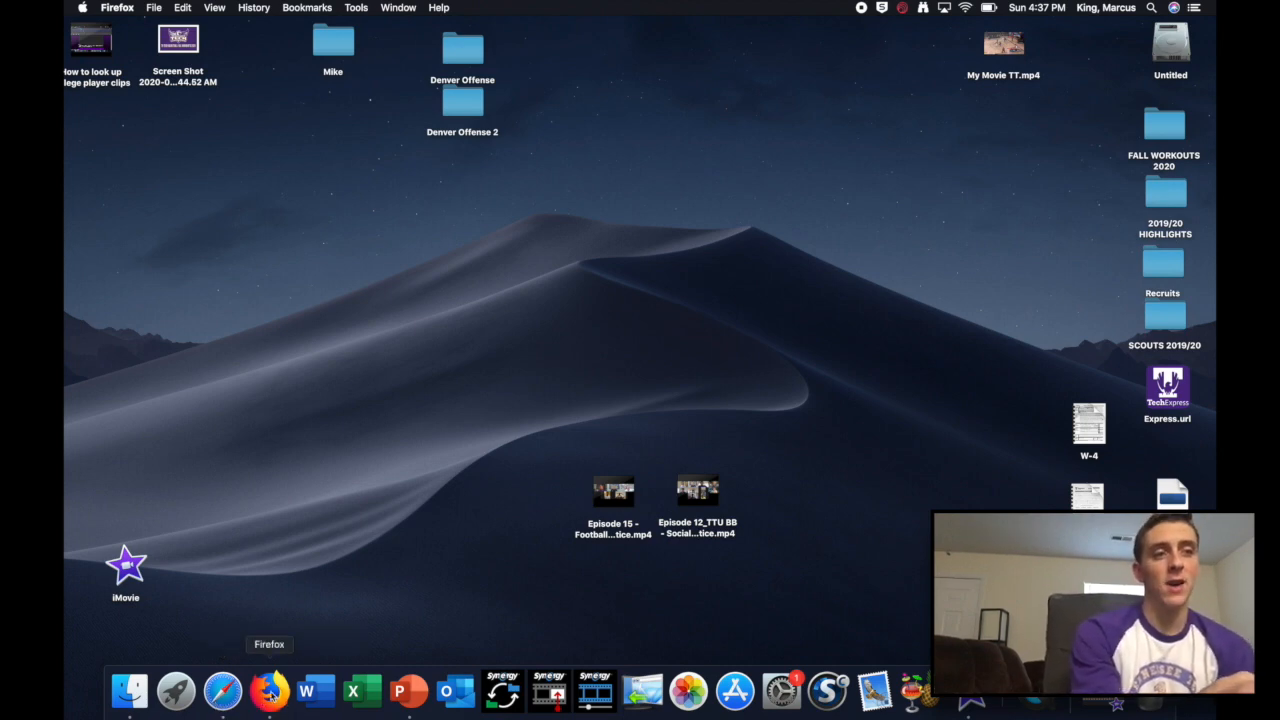
mouse_move(307, 520)
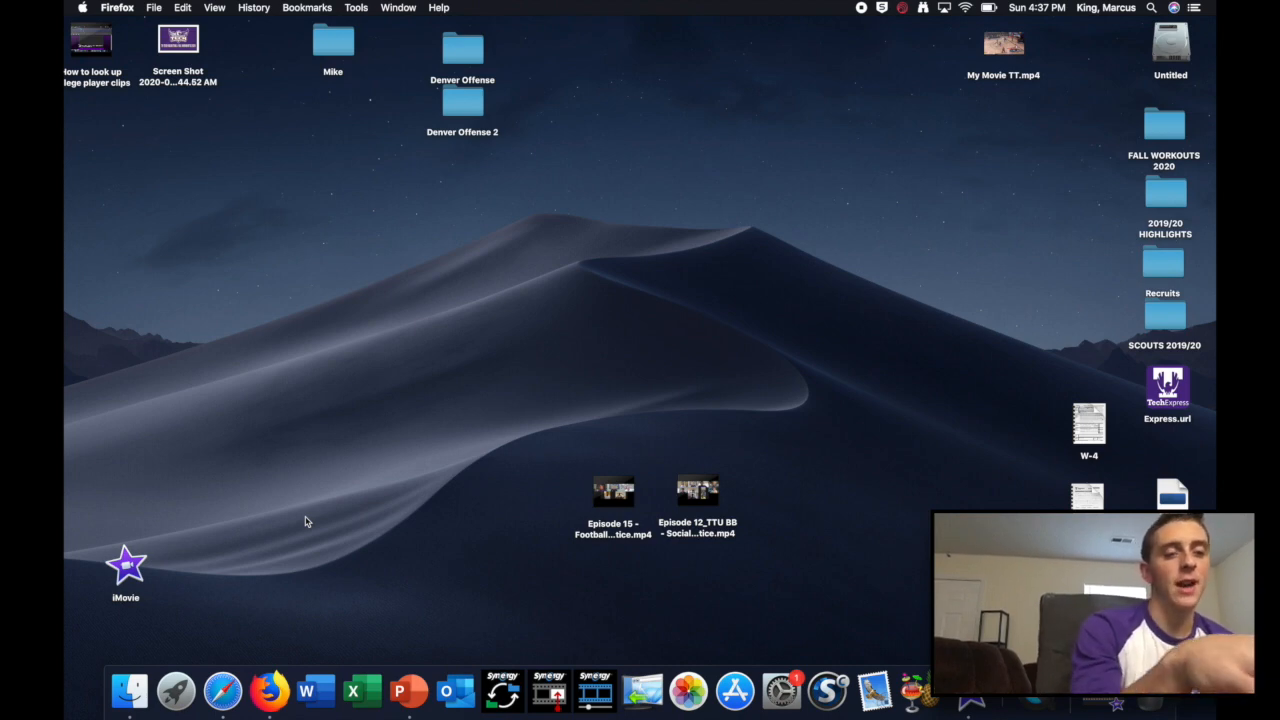
In Firefox, search for the Synergy Sports login and open the User Login result.
left_click(175, 690)
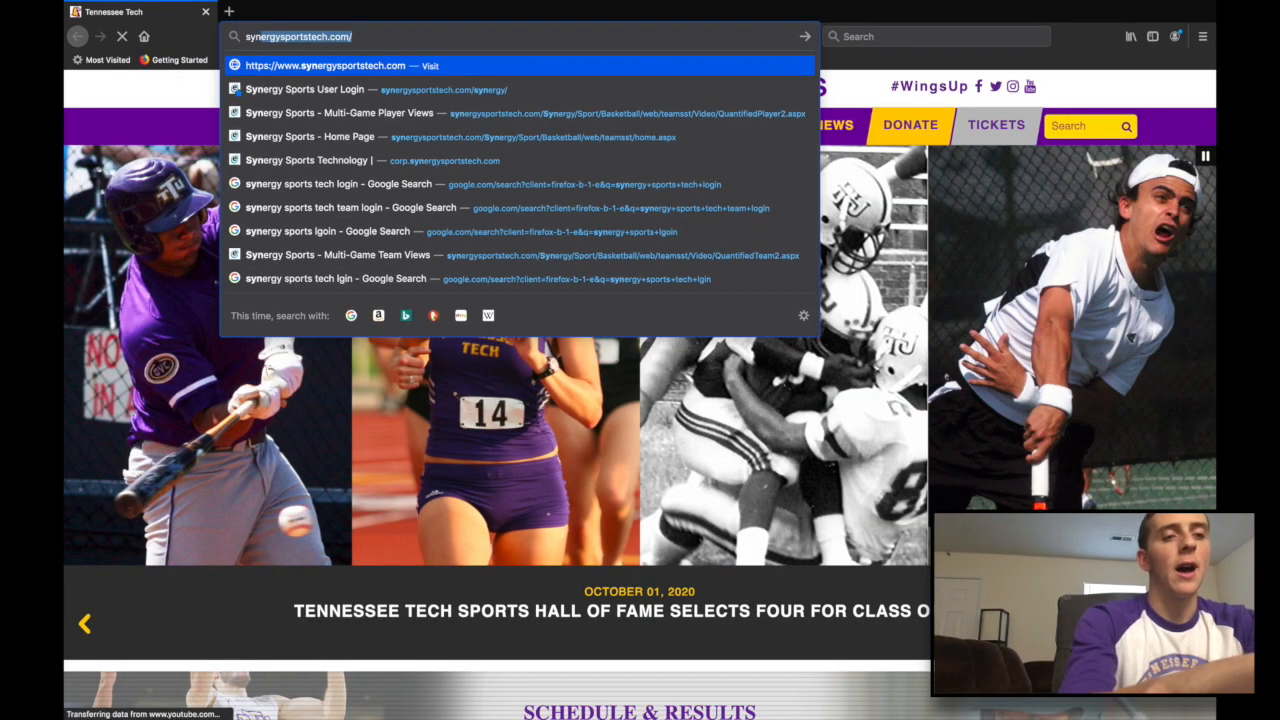
type("synergy sprots tech login")
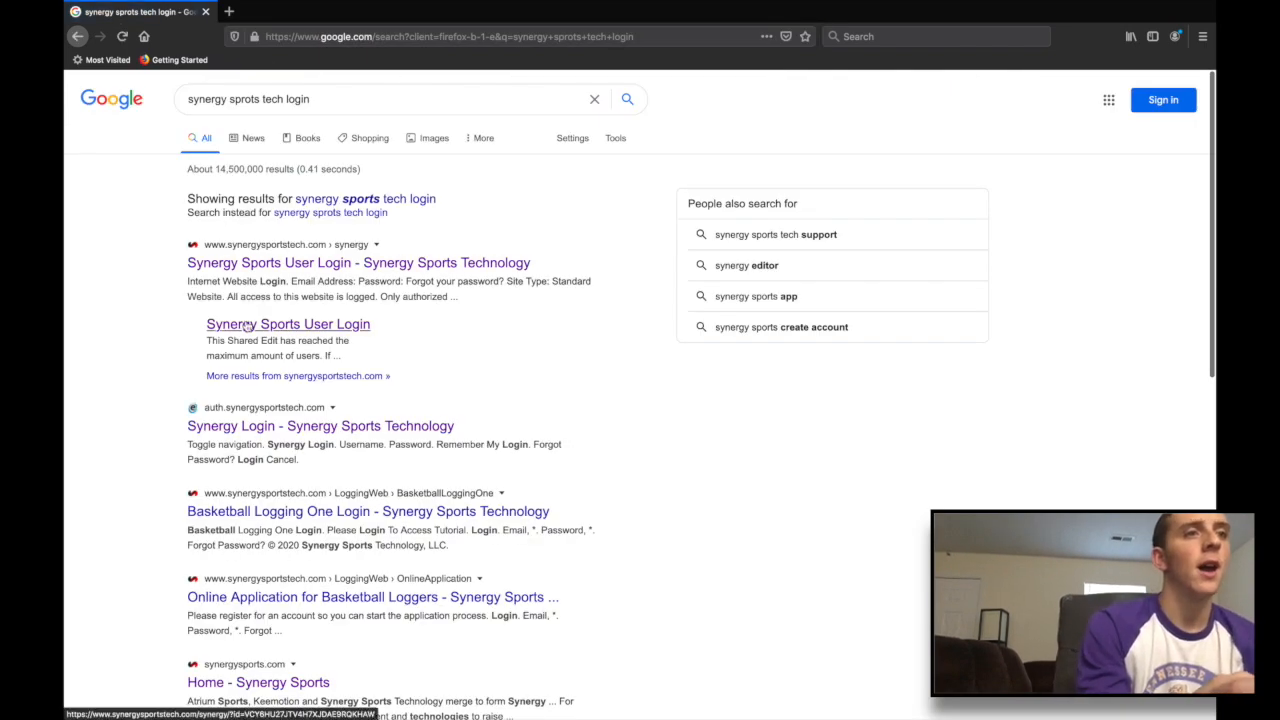
left_click(288, 324)
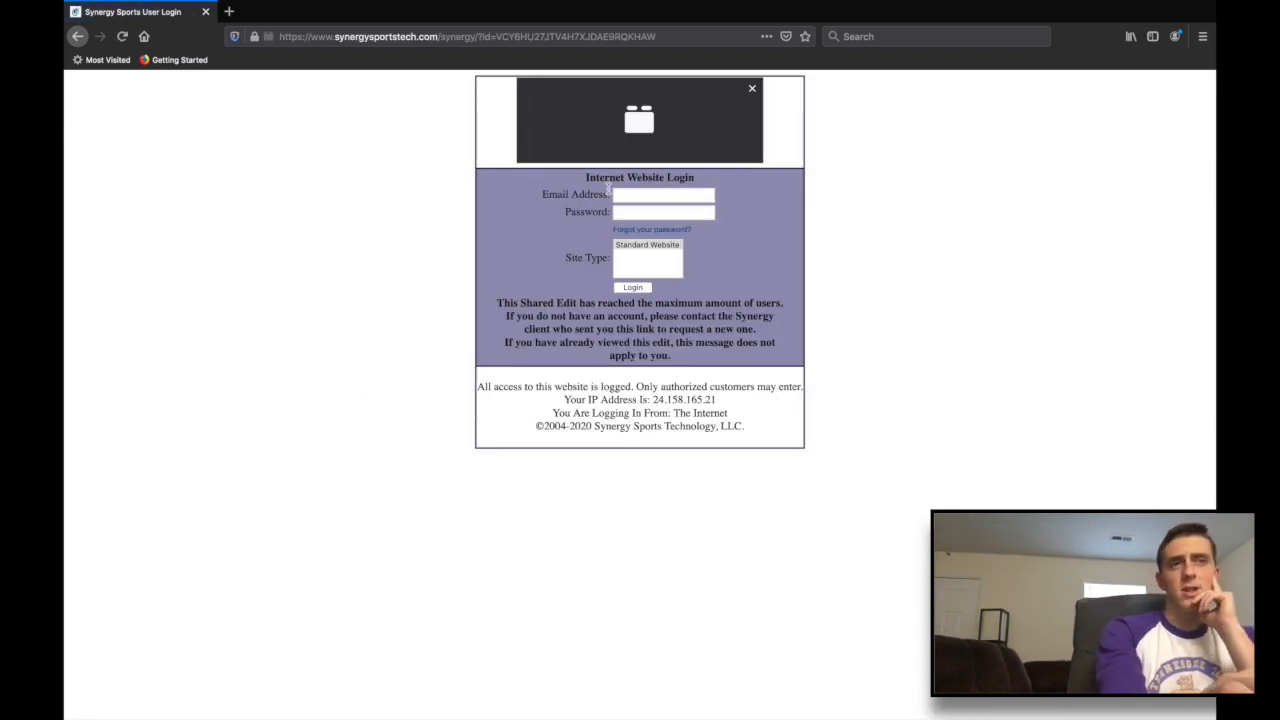
mouse_move(629, 227)
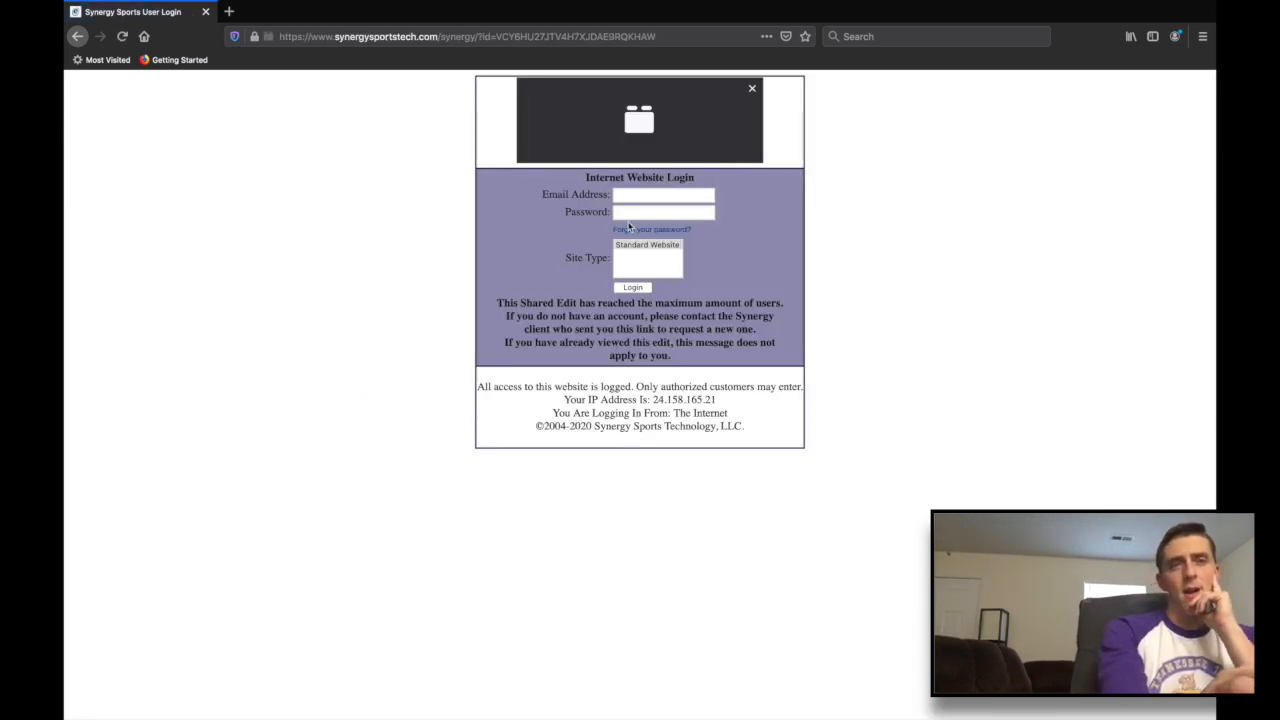
Log in to Synergy Sports with a saved account from the email autofill list.
left_click(663, 194)
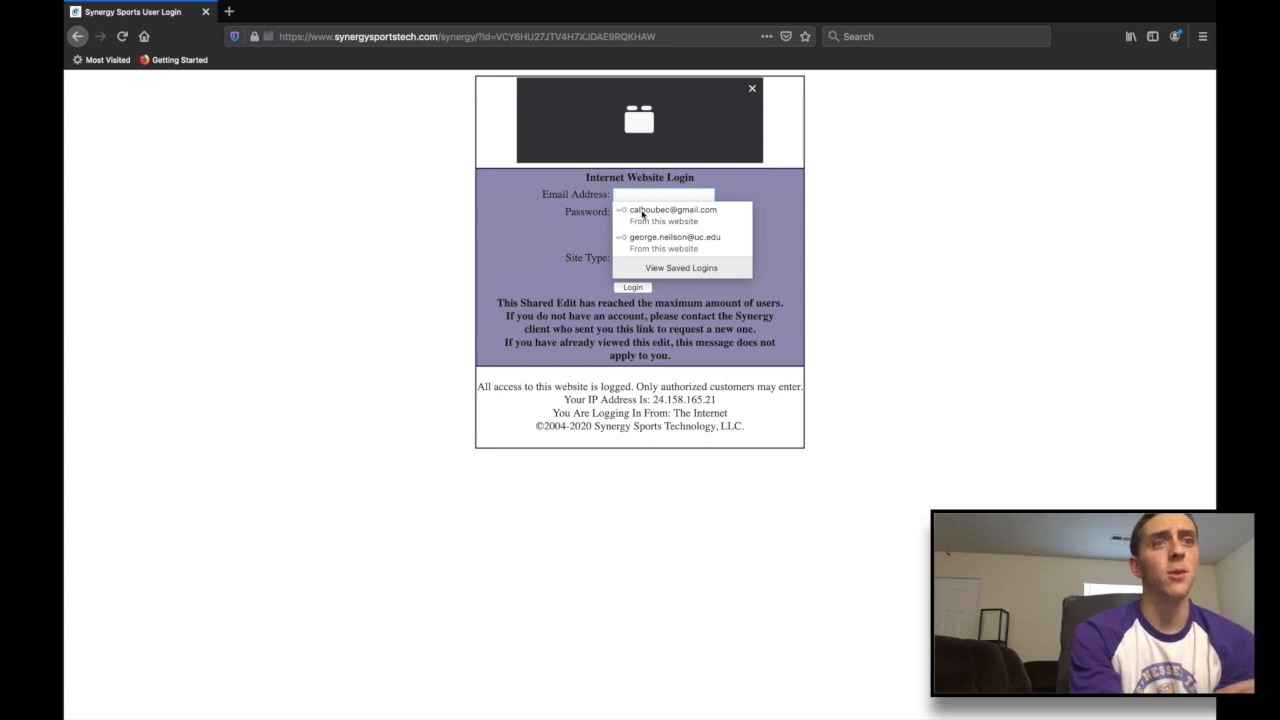
left_click(672, 209)
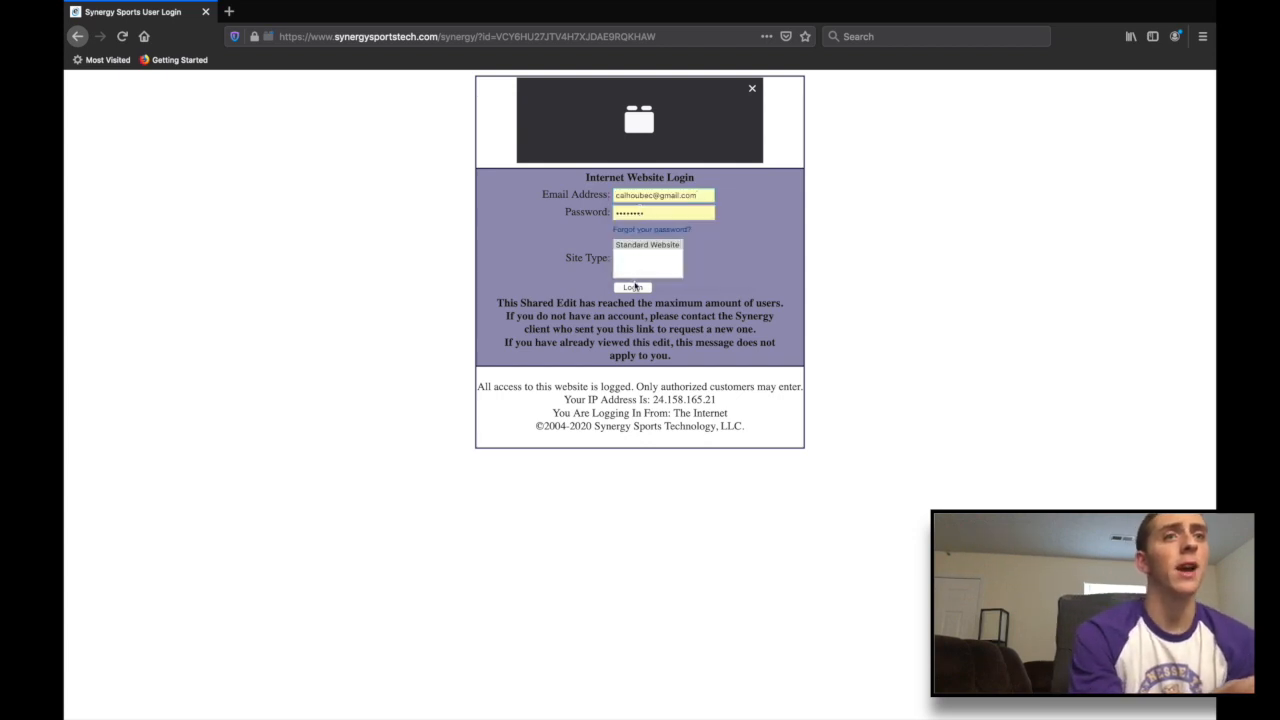
left_click(632, 287)
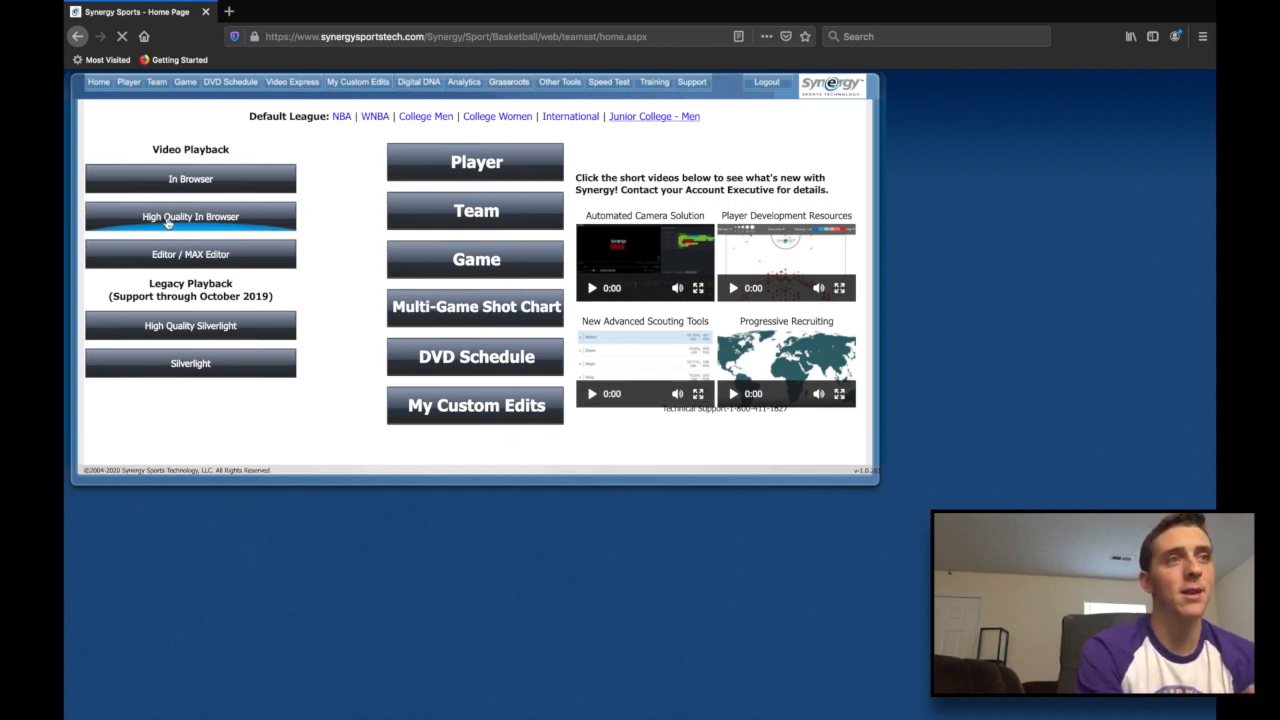
Select High Quality In Browser under Video Playback.
left_click(190, 216)
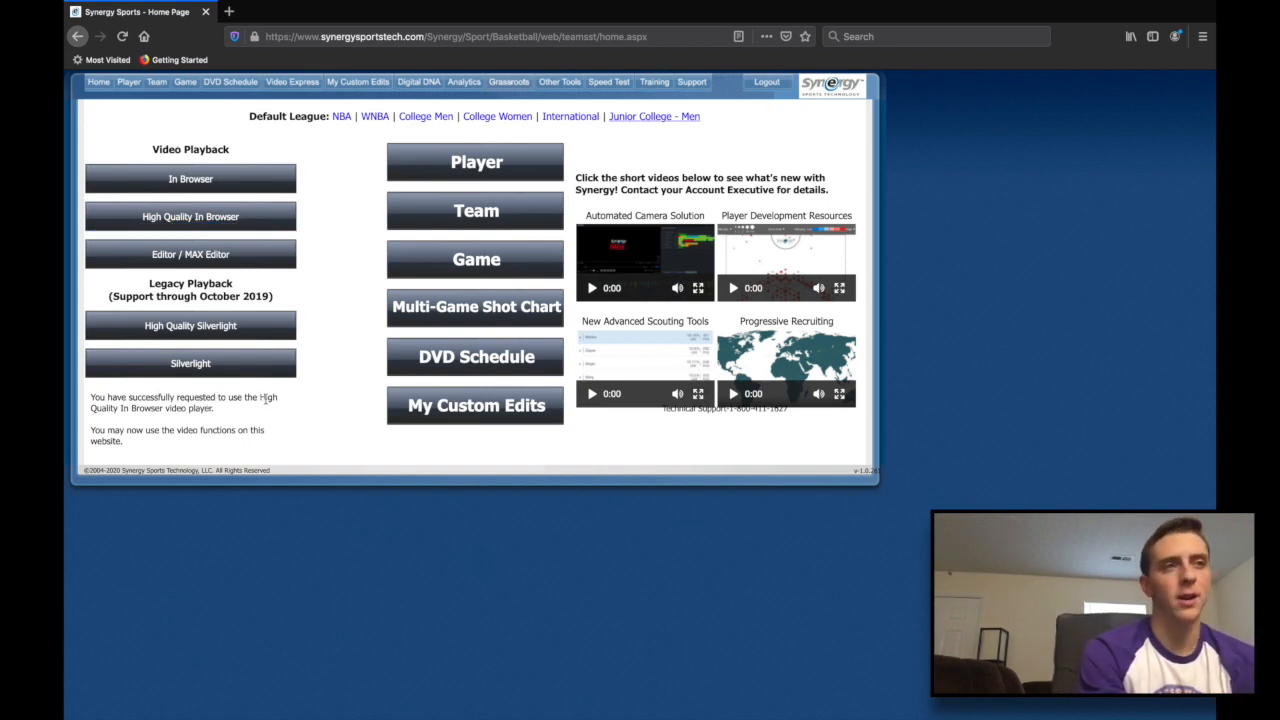
mouse_move(343, 222)
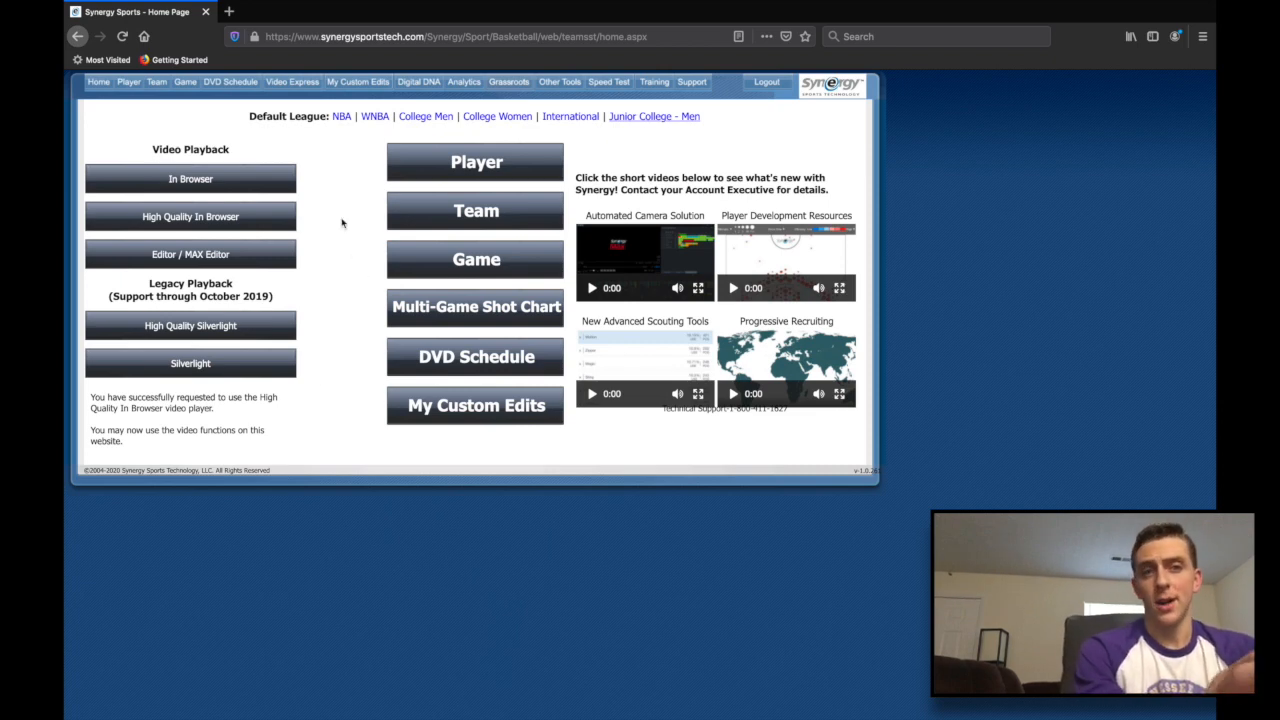
mouse_move(335, 190)
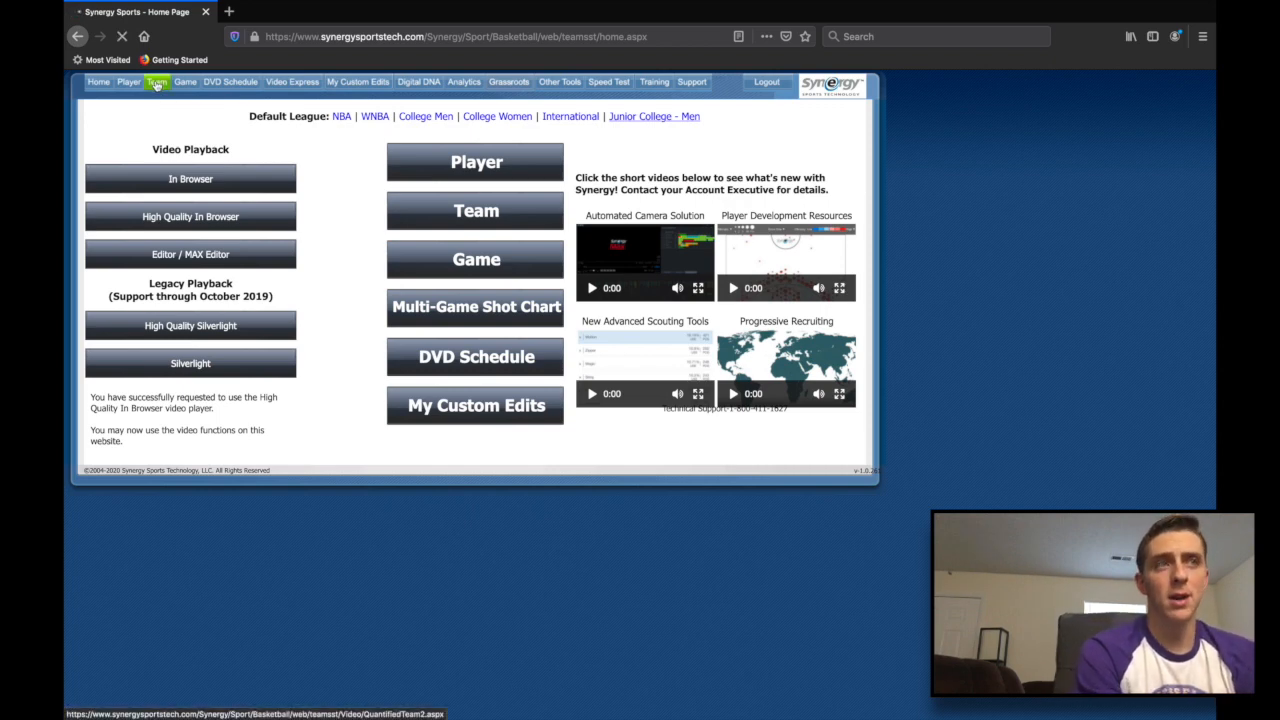
Filter Team views to NBA, Playoffs, Denver Nuggets and load the Offensive report.
left_click(156, 82)
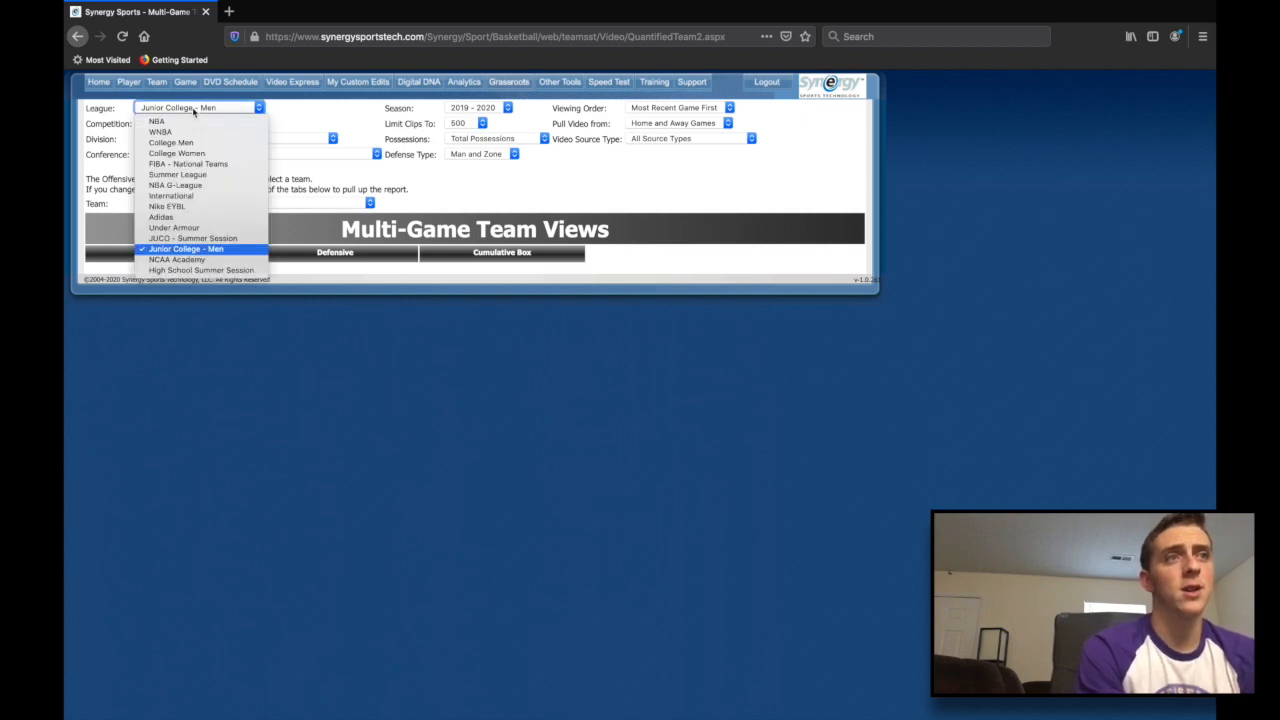
left_click(157, 121)
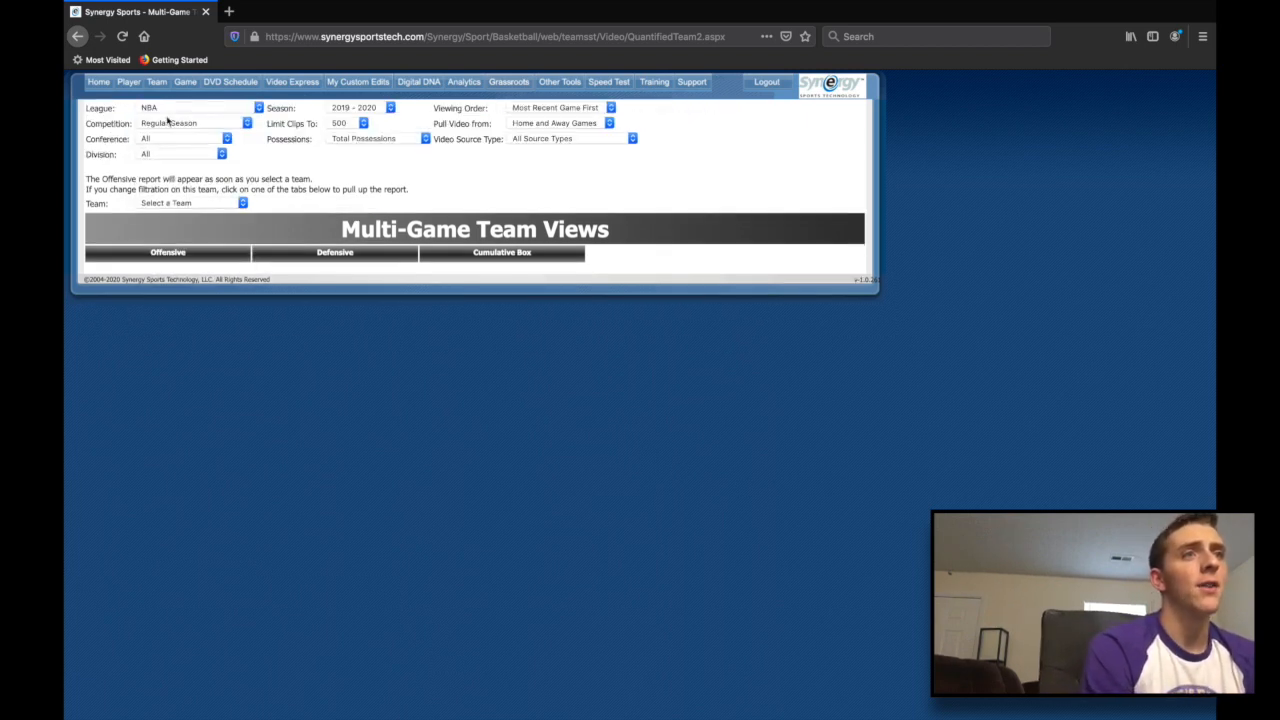
left_click(195, 123)
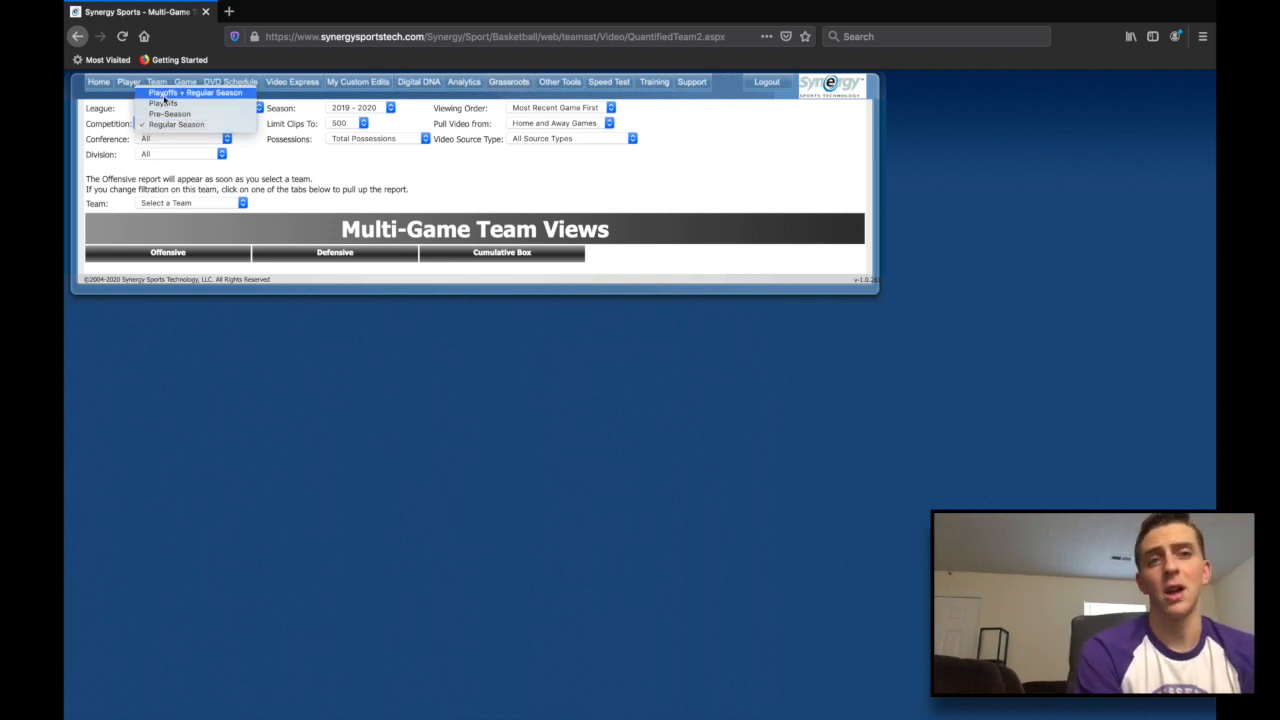
left_click(162, 103)
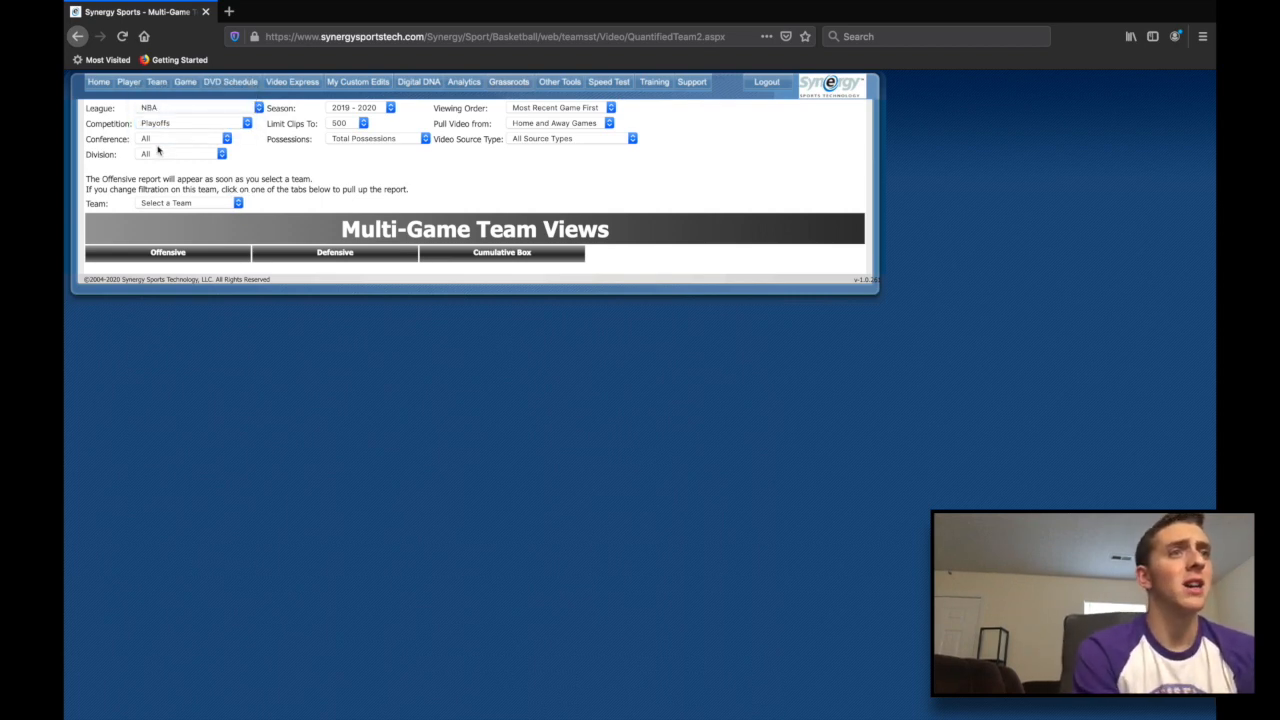
left_click(190, 203)
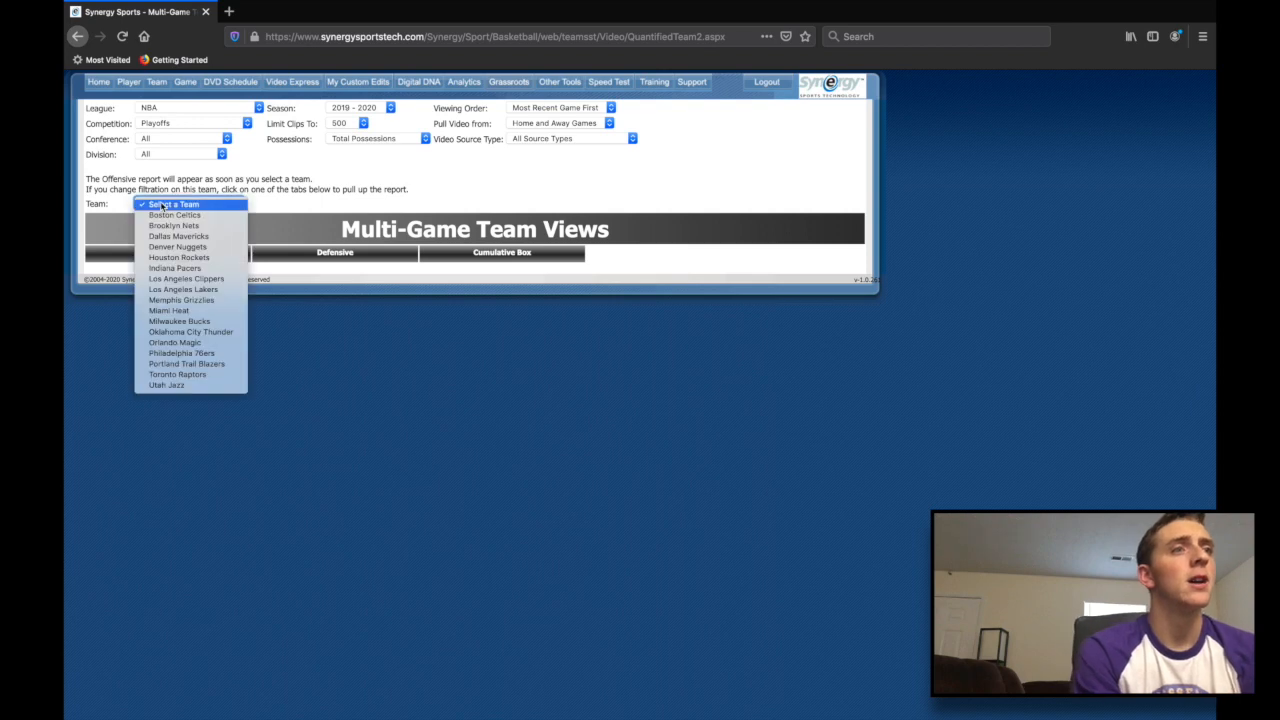
left_click(177, 246)
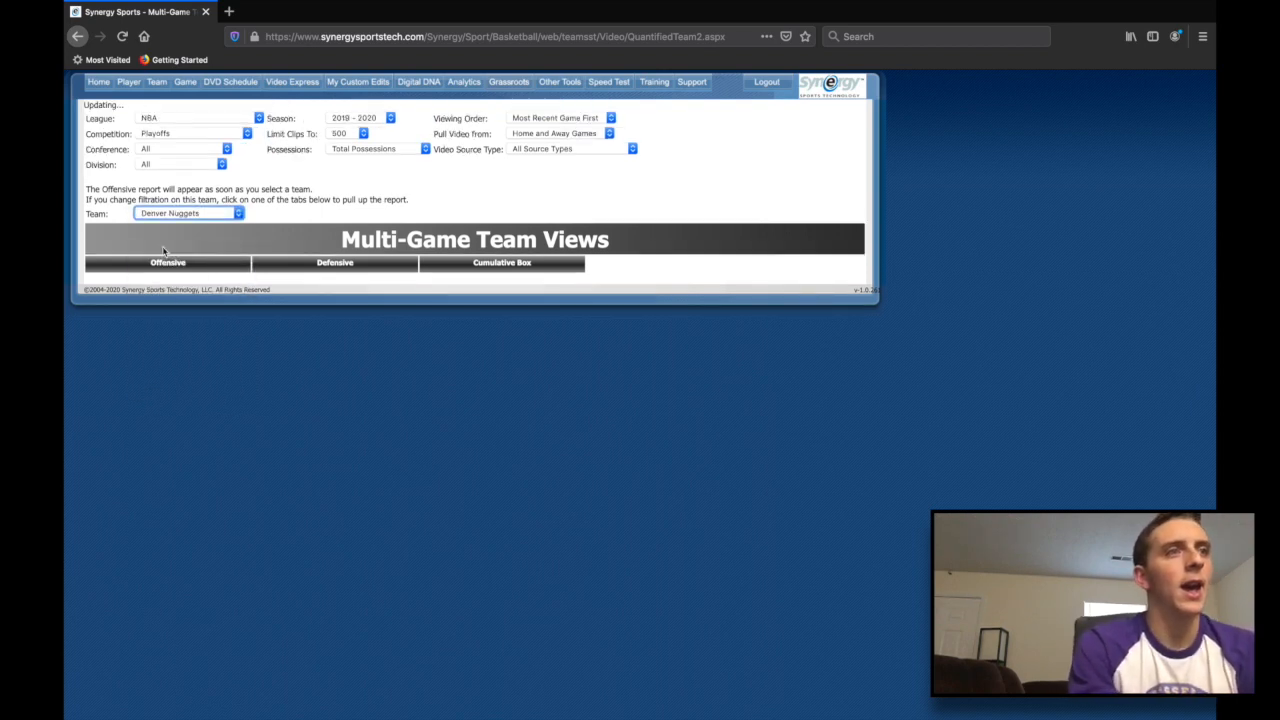
left_click(167, 262)
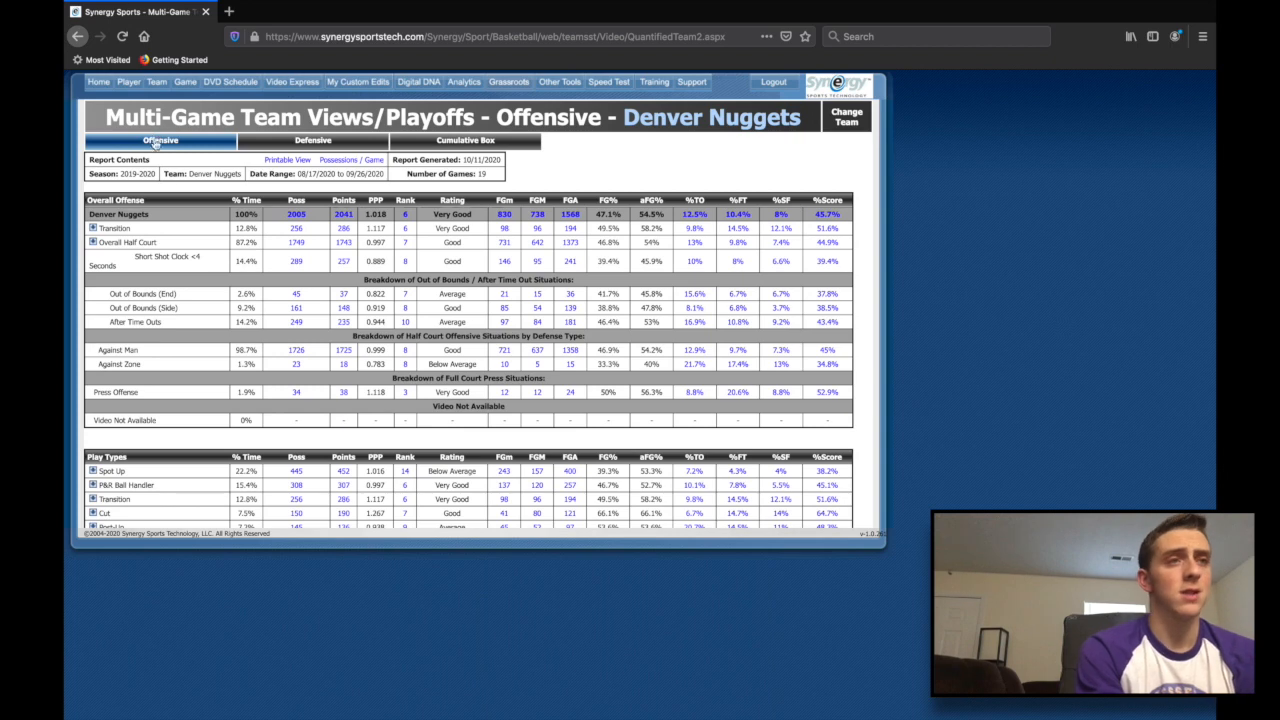
Open the Nuggets' 2005 possessions as a Teamsite playlist in a new tab.
left_click(296, 214)
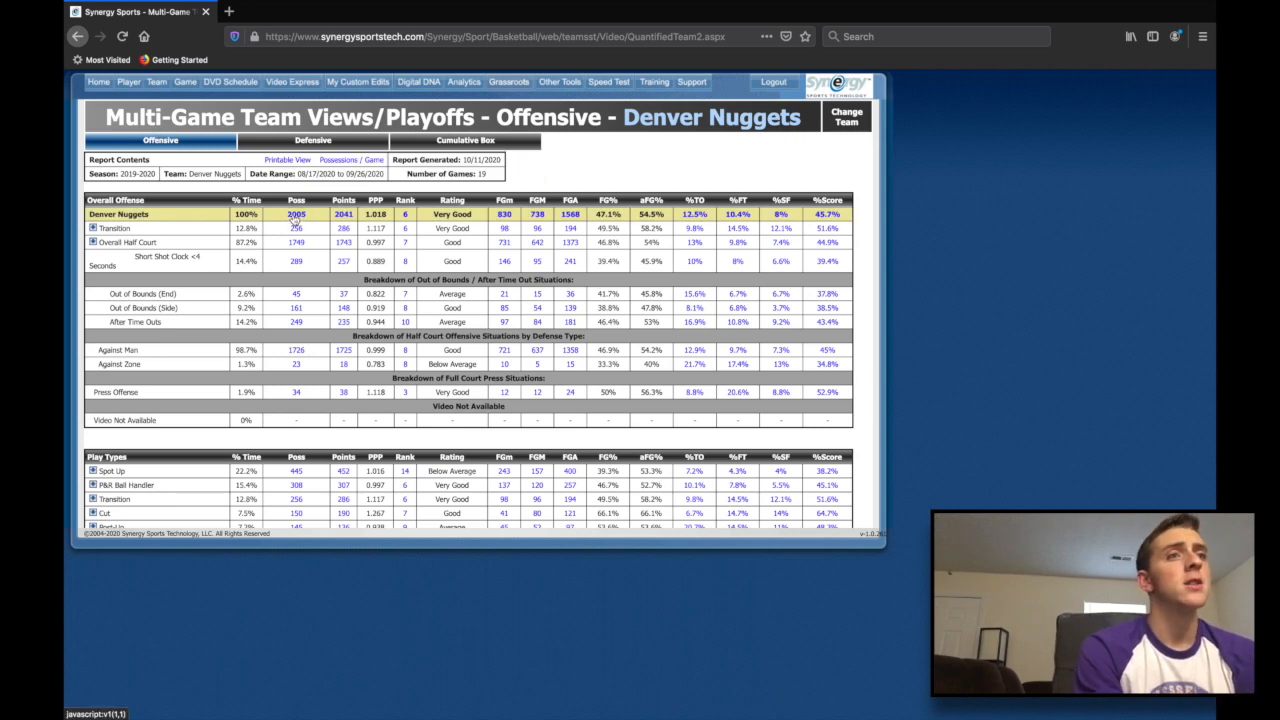
left_click(228, 11)
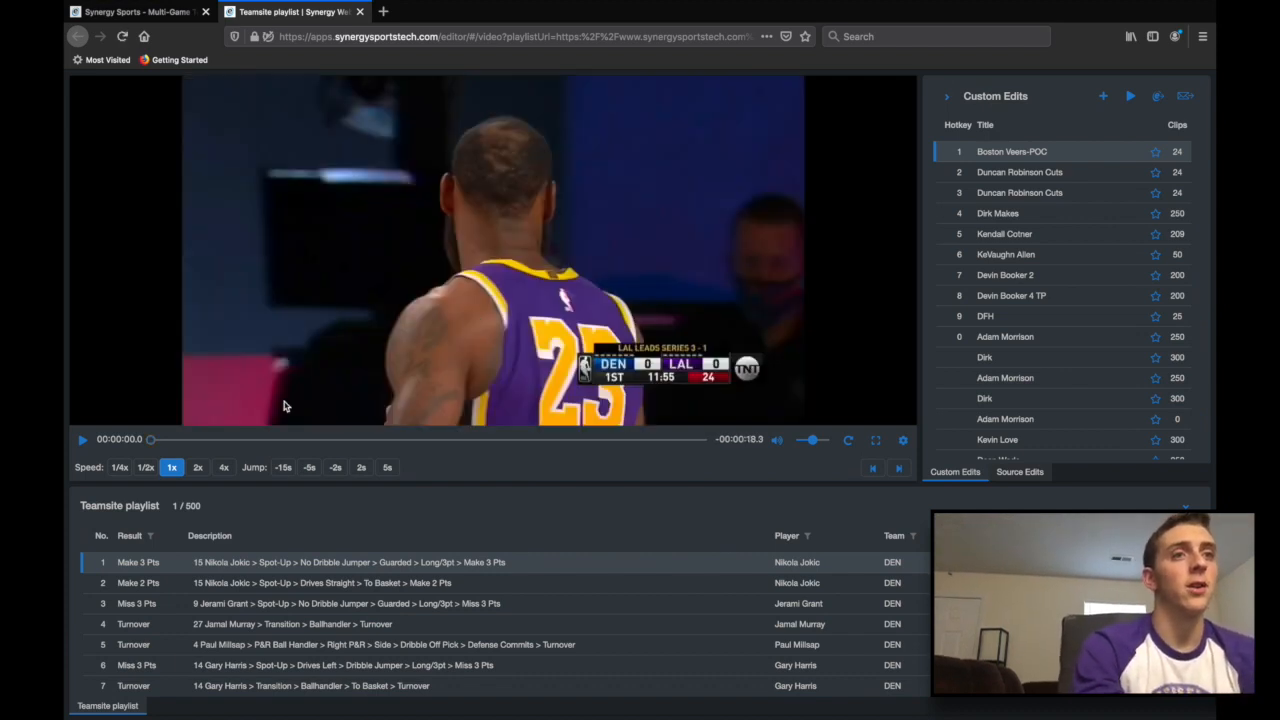
Play the playlist through to clip 7, Gary Harris's turnover, then return to the report tab.
left_click(83, 439)
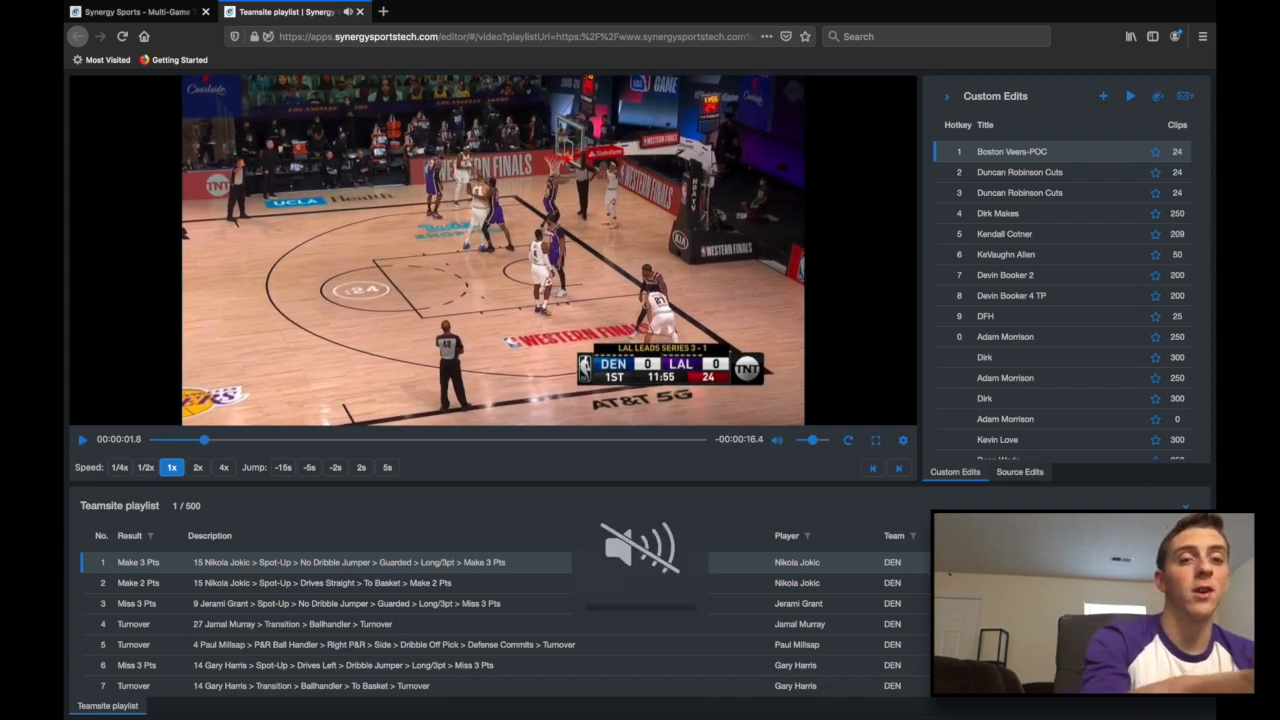
left_click(83, 439)
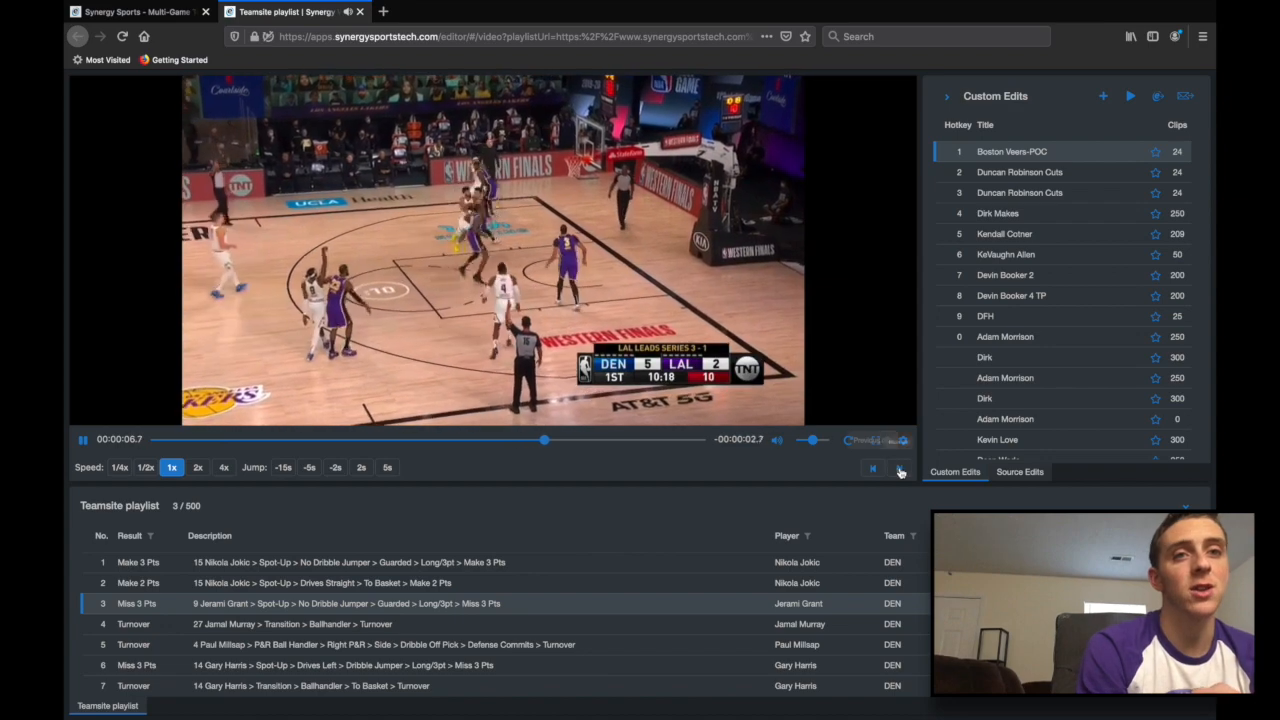
left_click(873, 468)
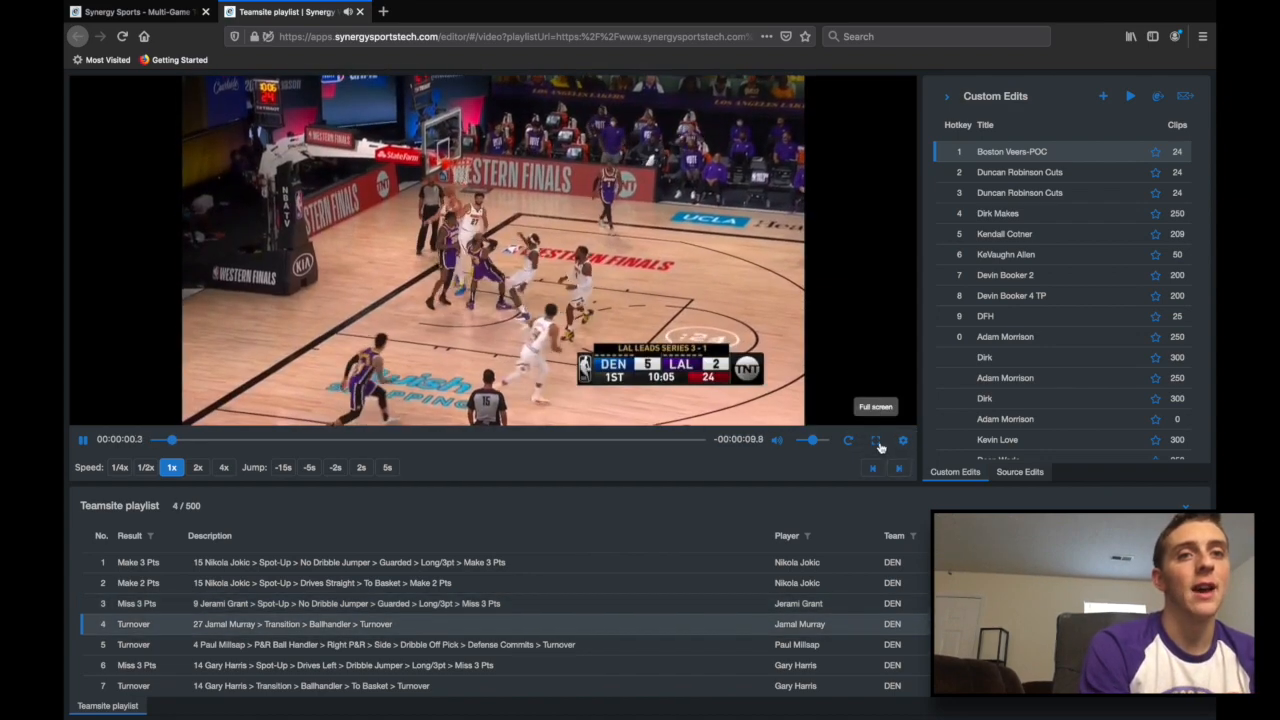
left_click(877, 440)
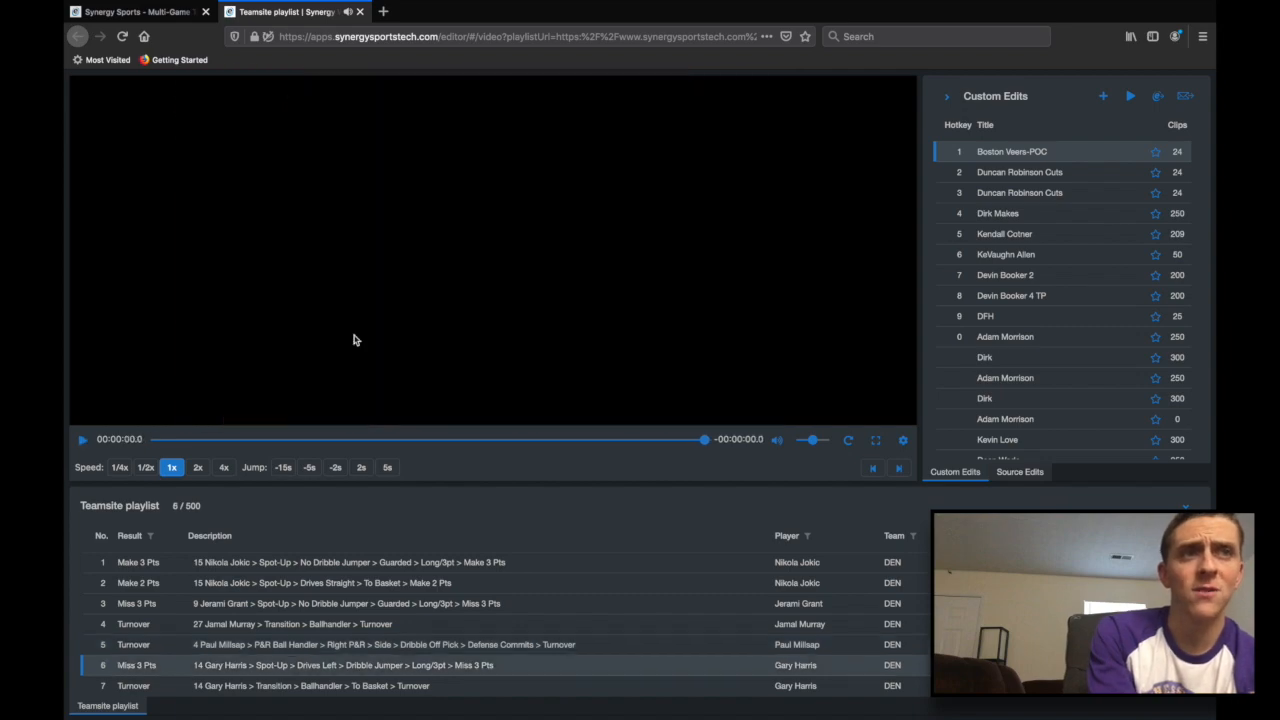
left_click(83, 439)
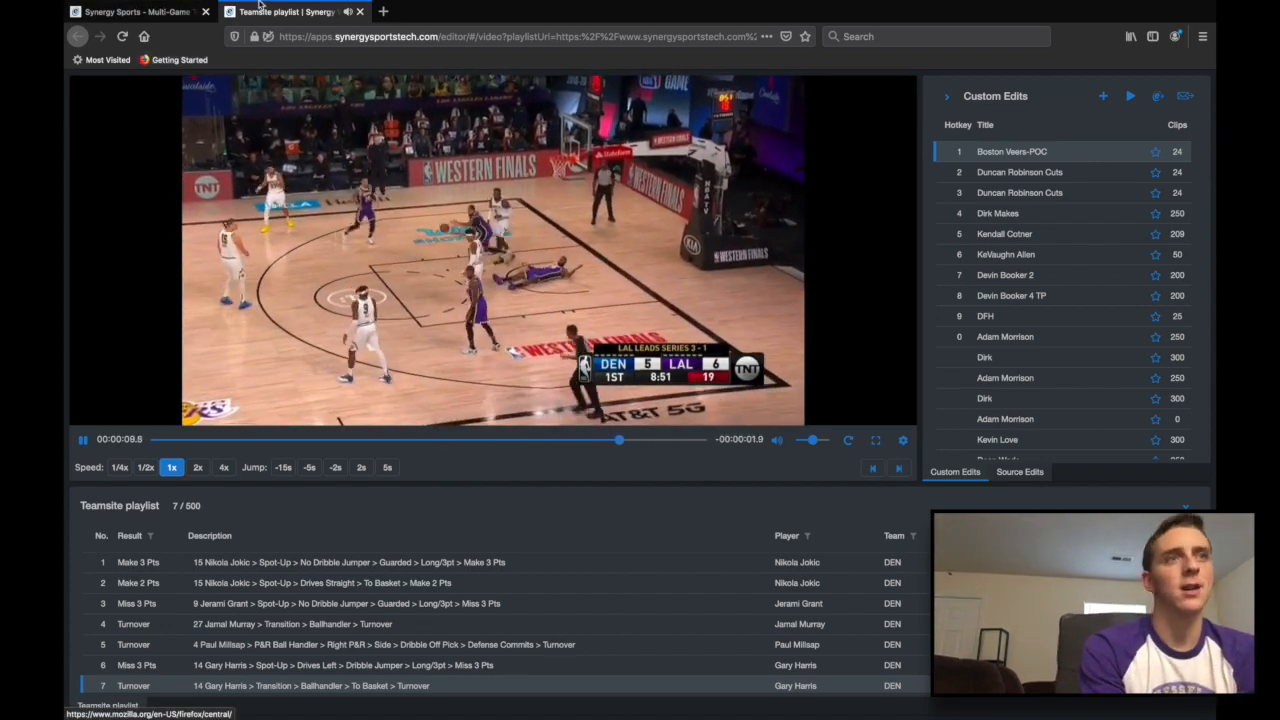
left_click(140, 11)
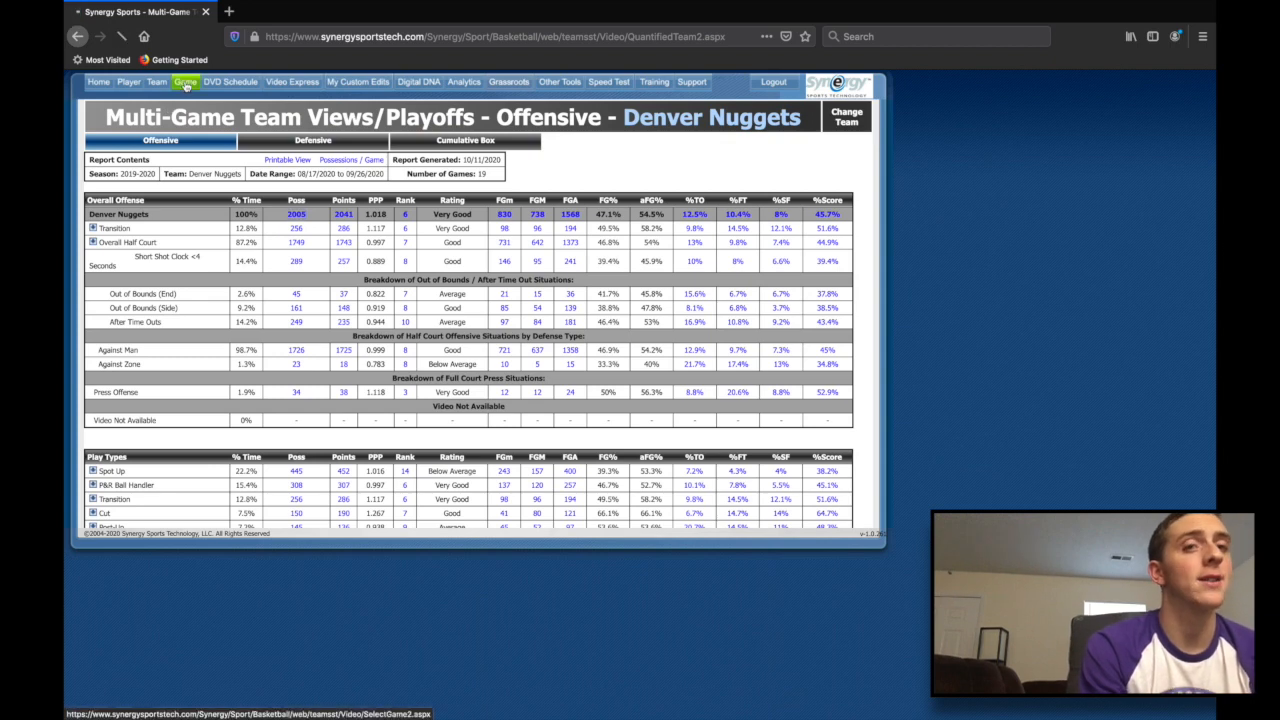
On the Game page, set NBA and Regular Season, then pick Team A.
left_click(185, 82)
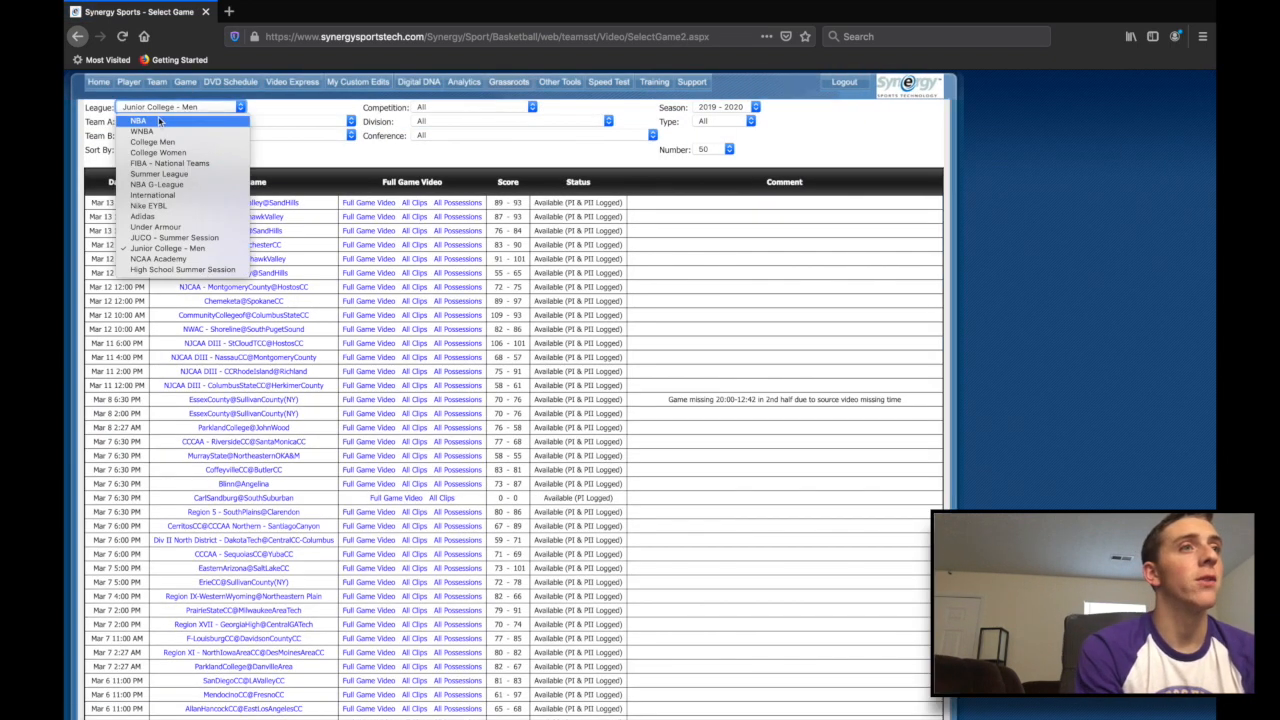
left_click(139, 120)
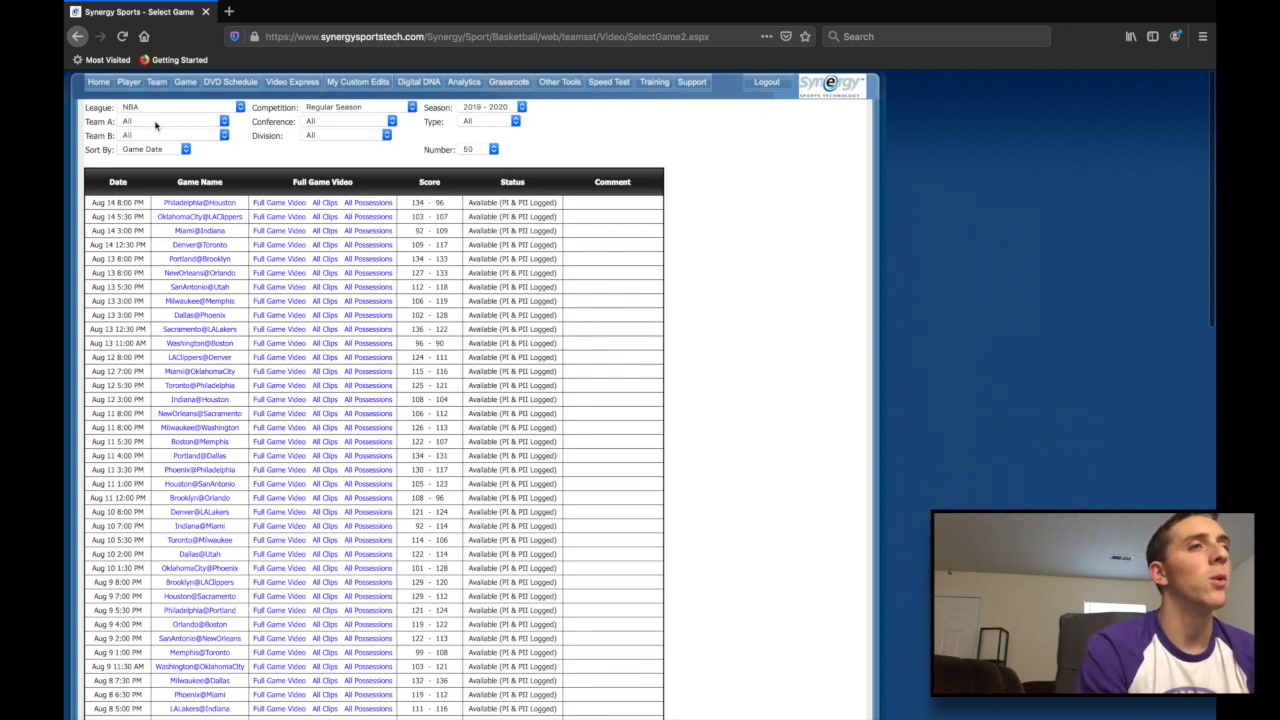
left_click(356, 107)
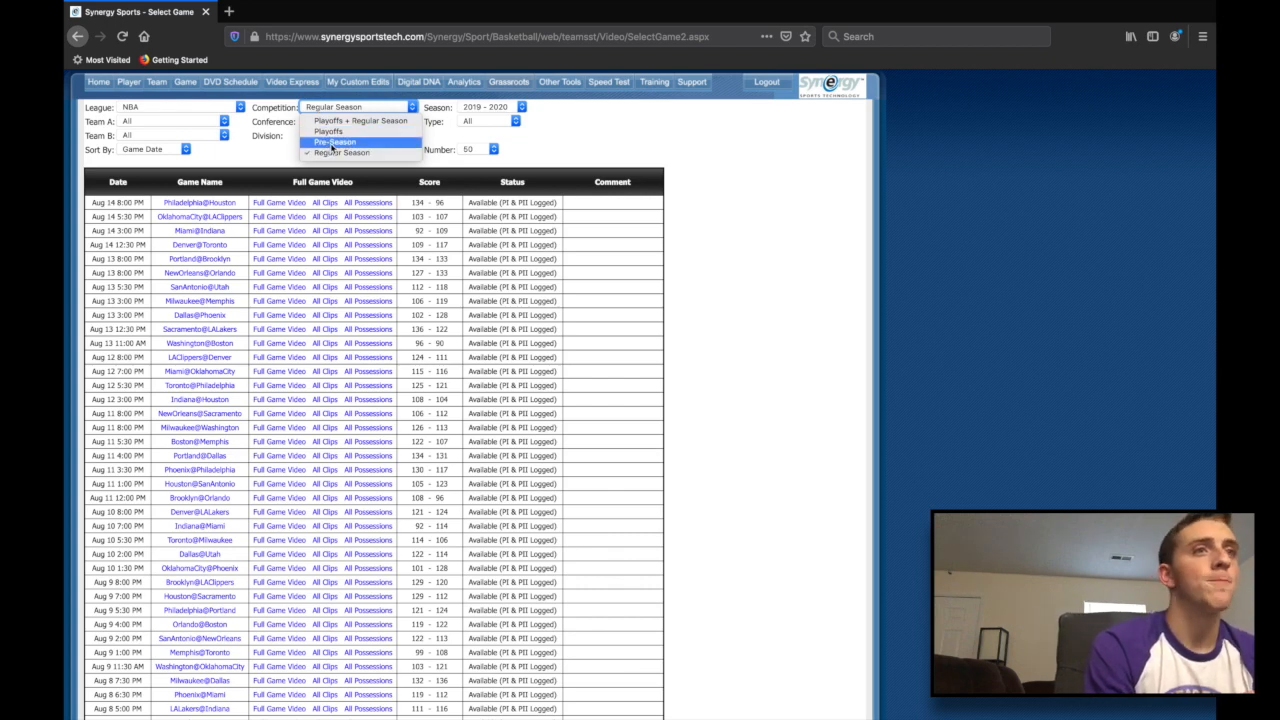
left_click(341, 153)
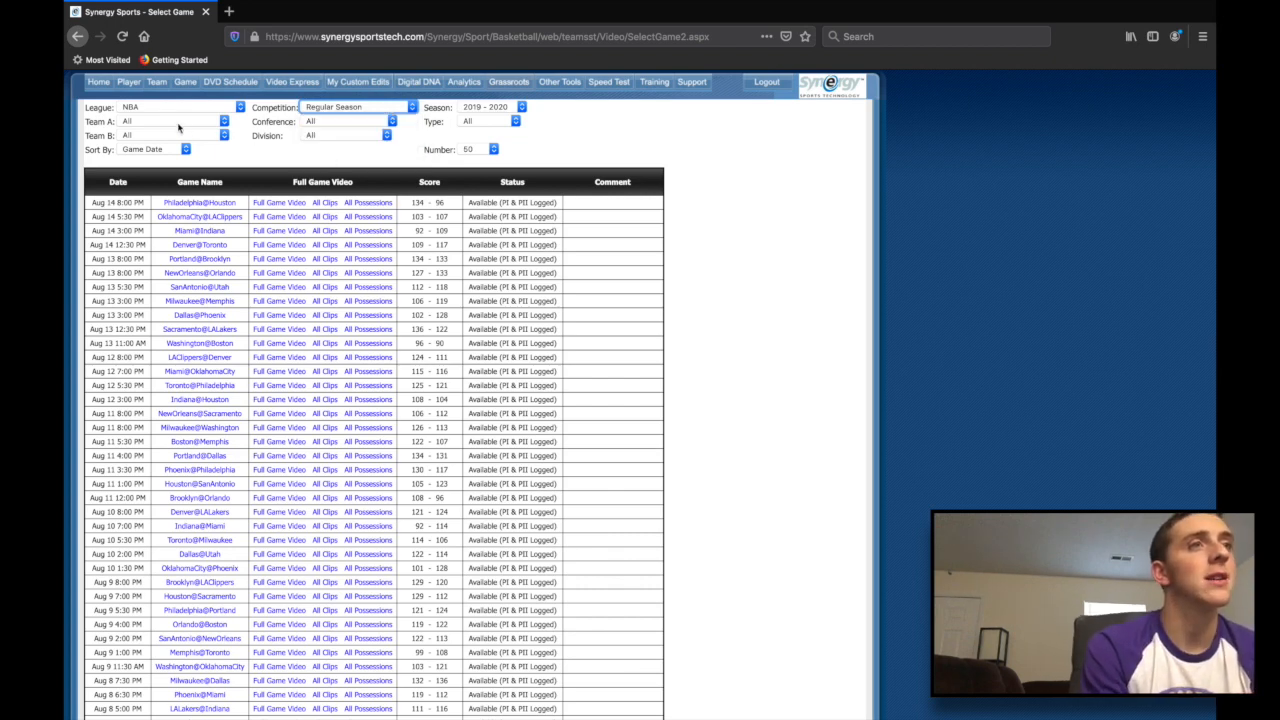
left_click(170, 120)
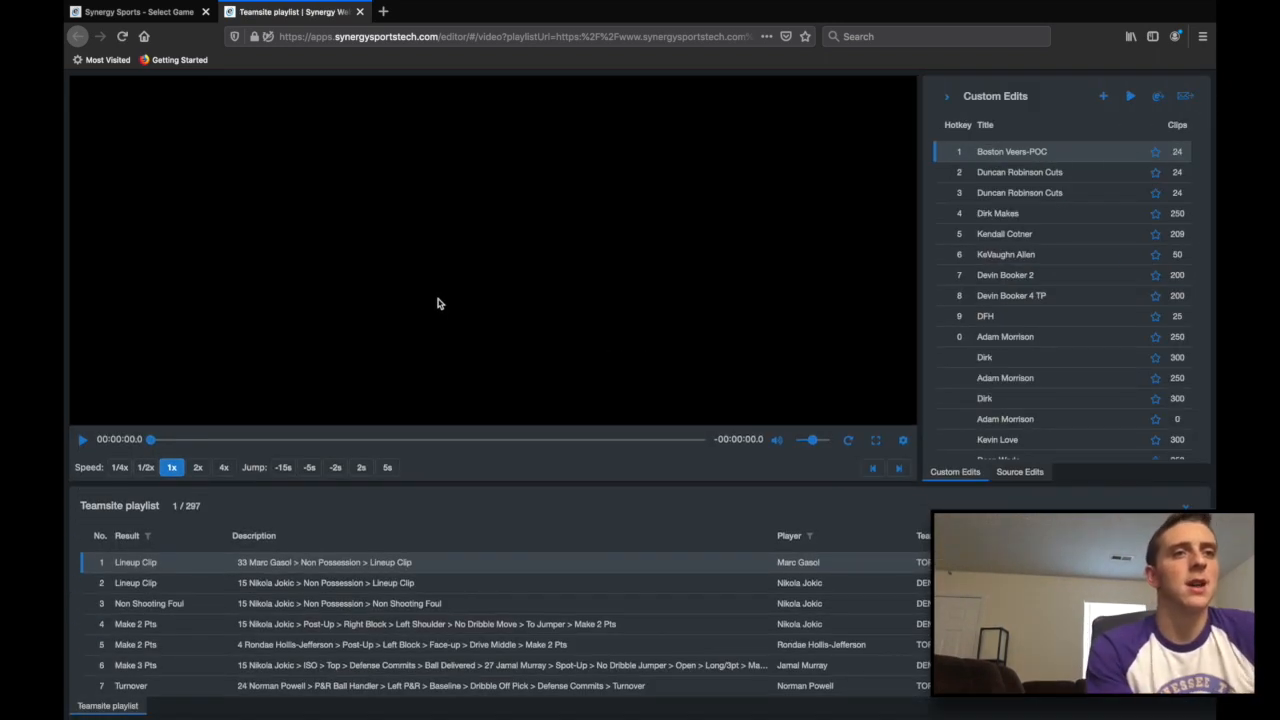
Play the Denver–Toronto playlist, skipping ahead clip by clip to clip 6.
left_click(83, 439)
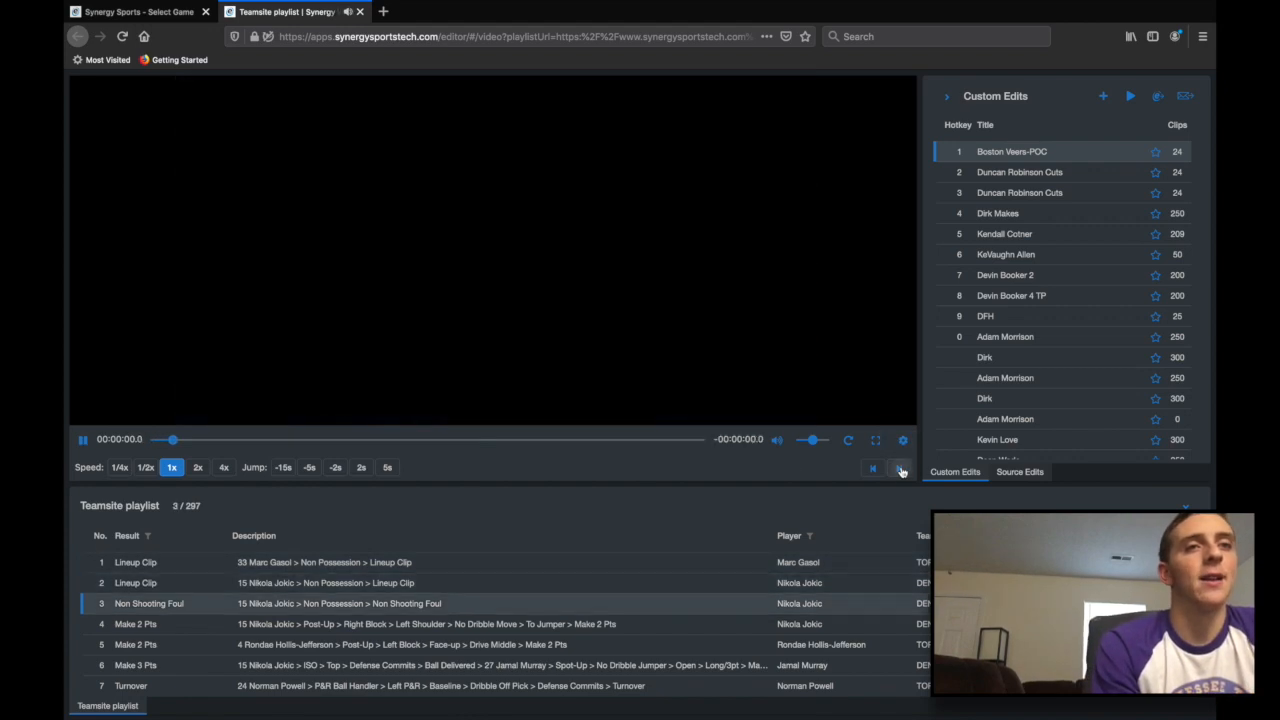
left_click(900, 470)
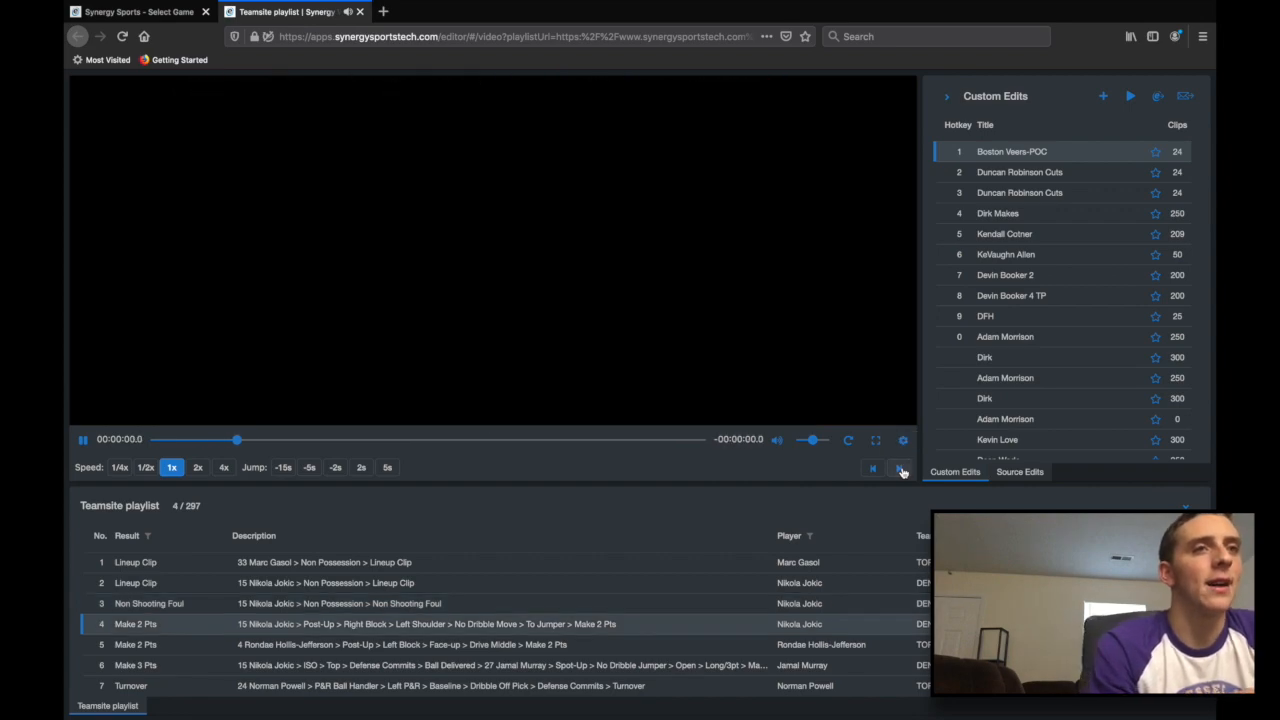
left_click(83, 439)
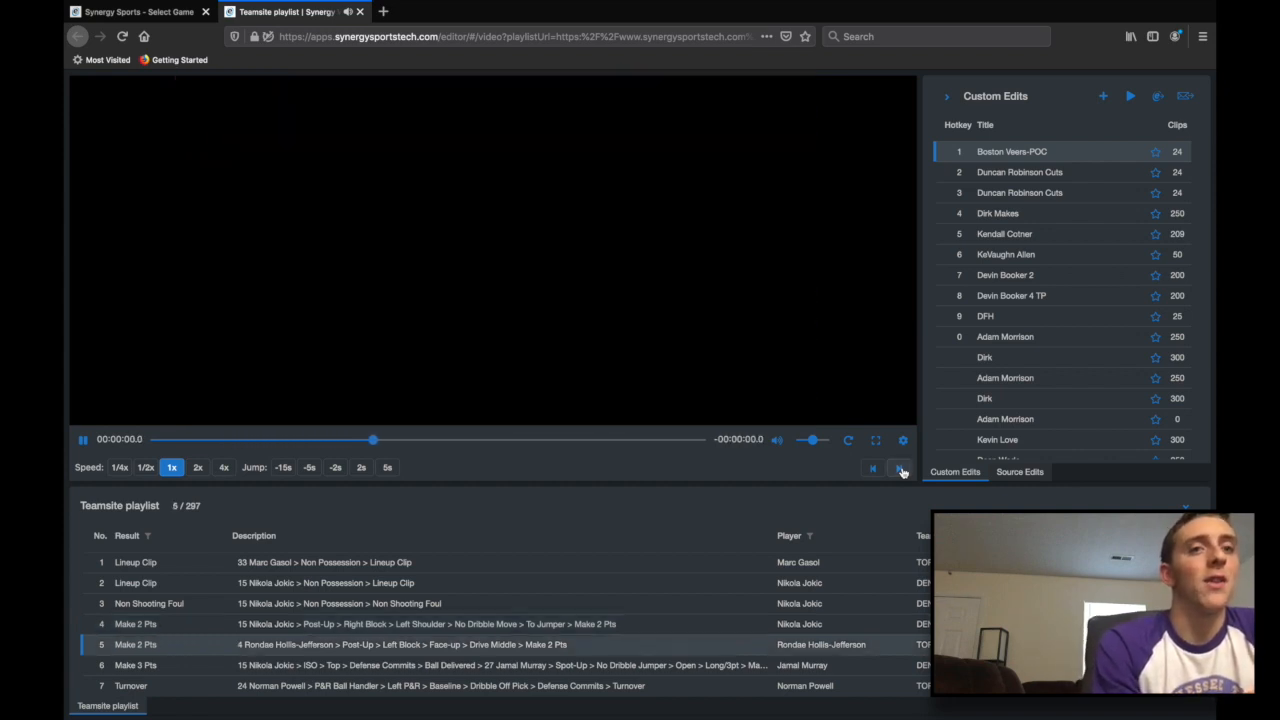
left_click(83, 439)
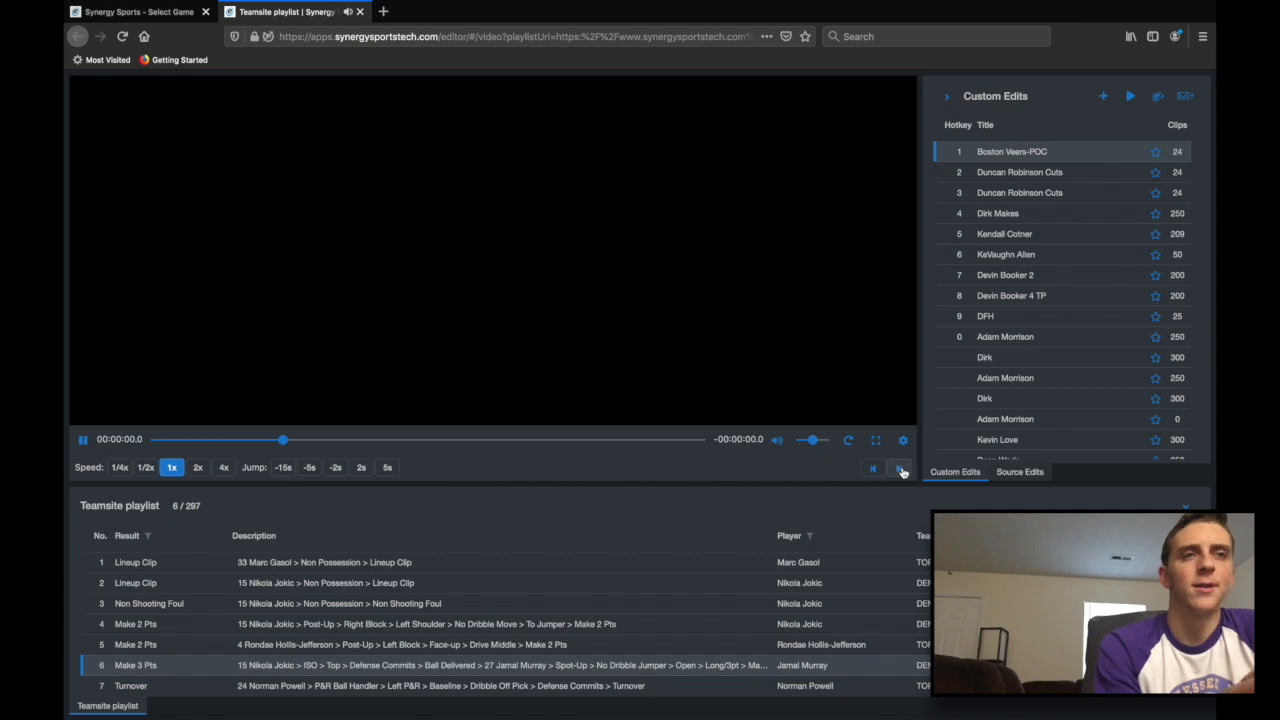
left_click(898, 468)
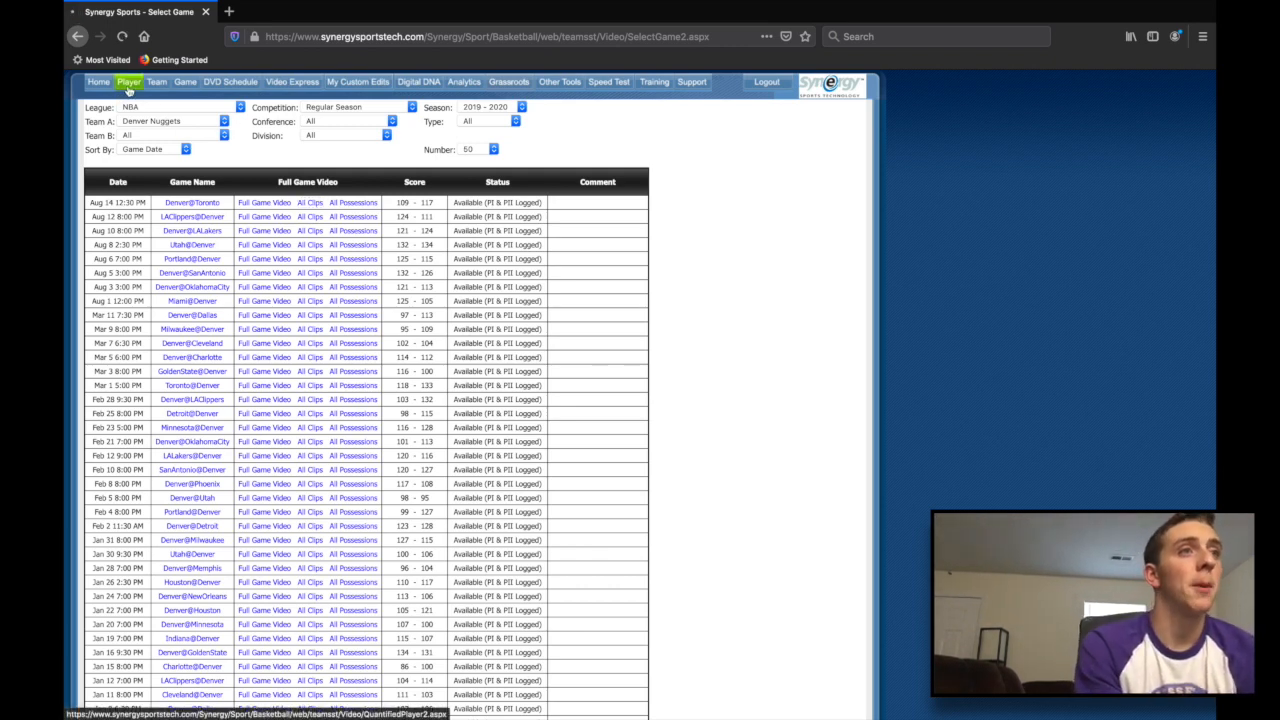
Set Player views to NBA, Playoffs + Regular Season, Denver Nuggets, Nikola Jokic, and load the report.
left_click(128, 82)
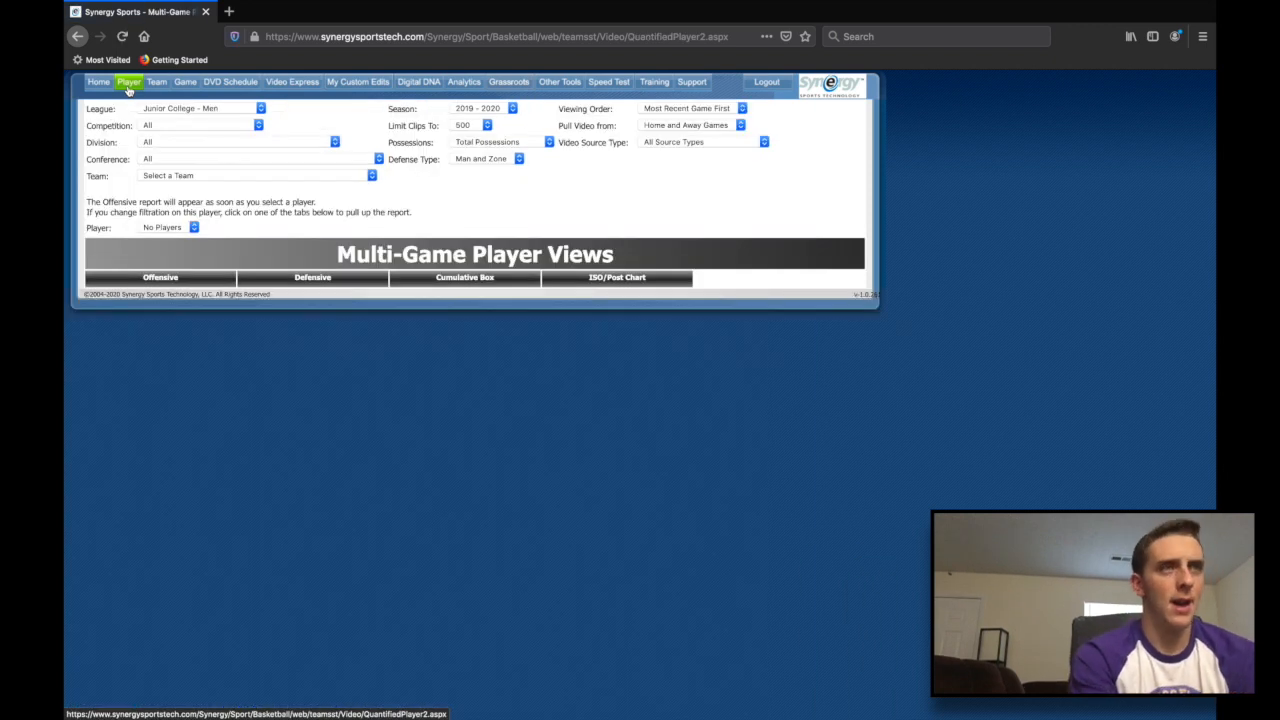
mouse_move(175, 112)
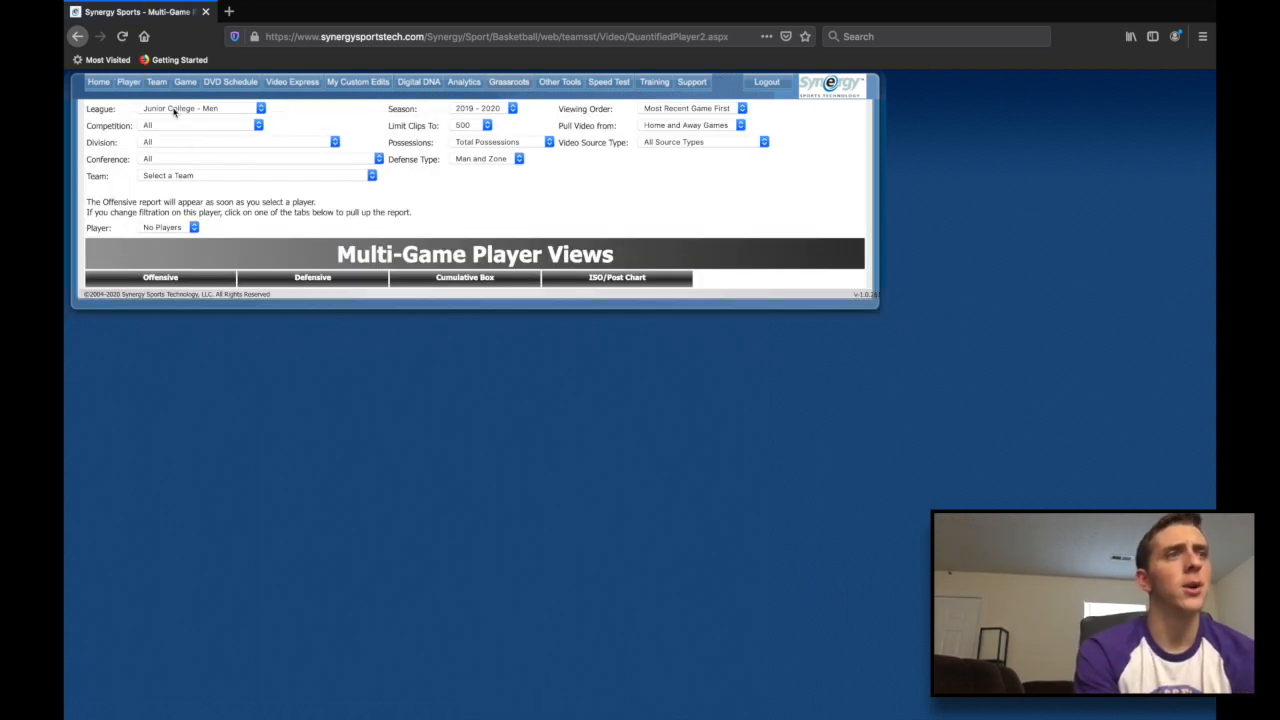
left_click(200, 108)
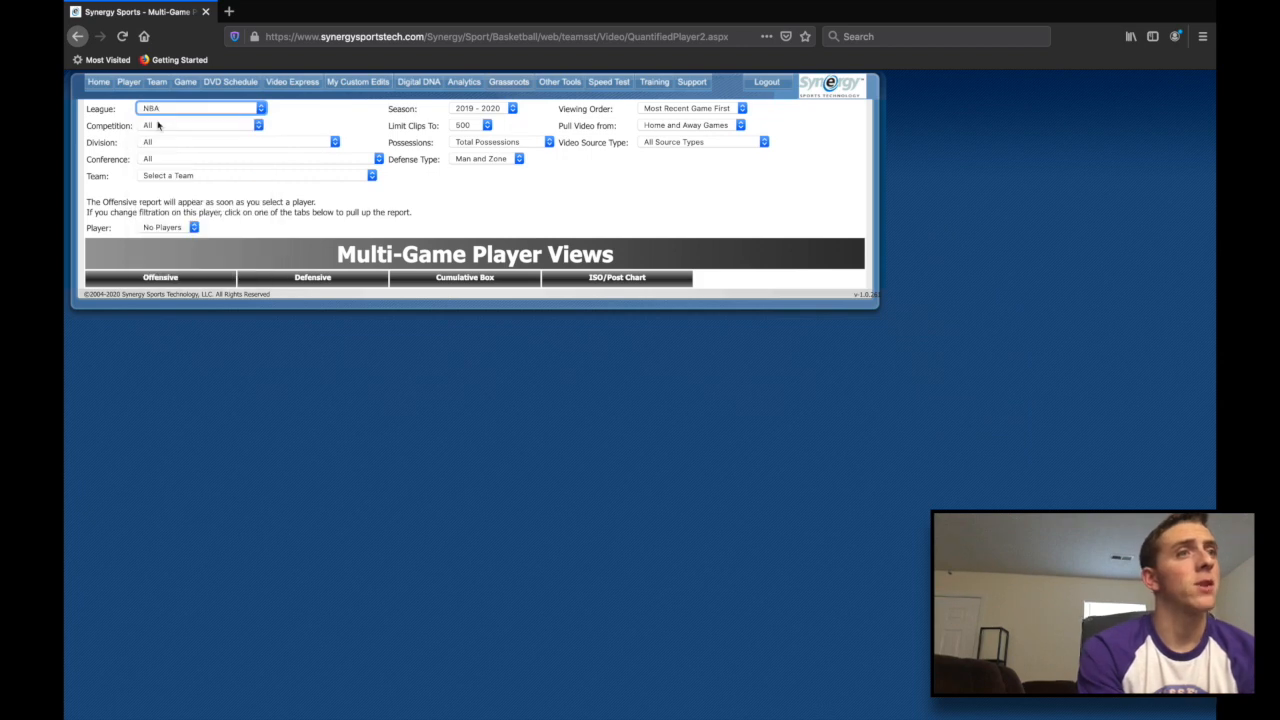
left_click(200, 125)
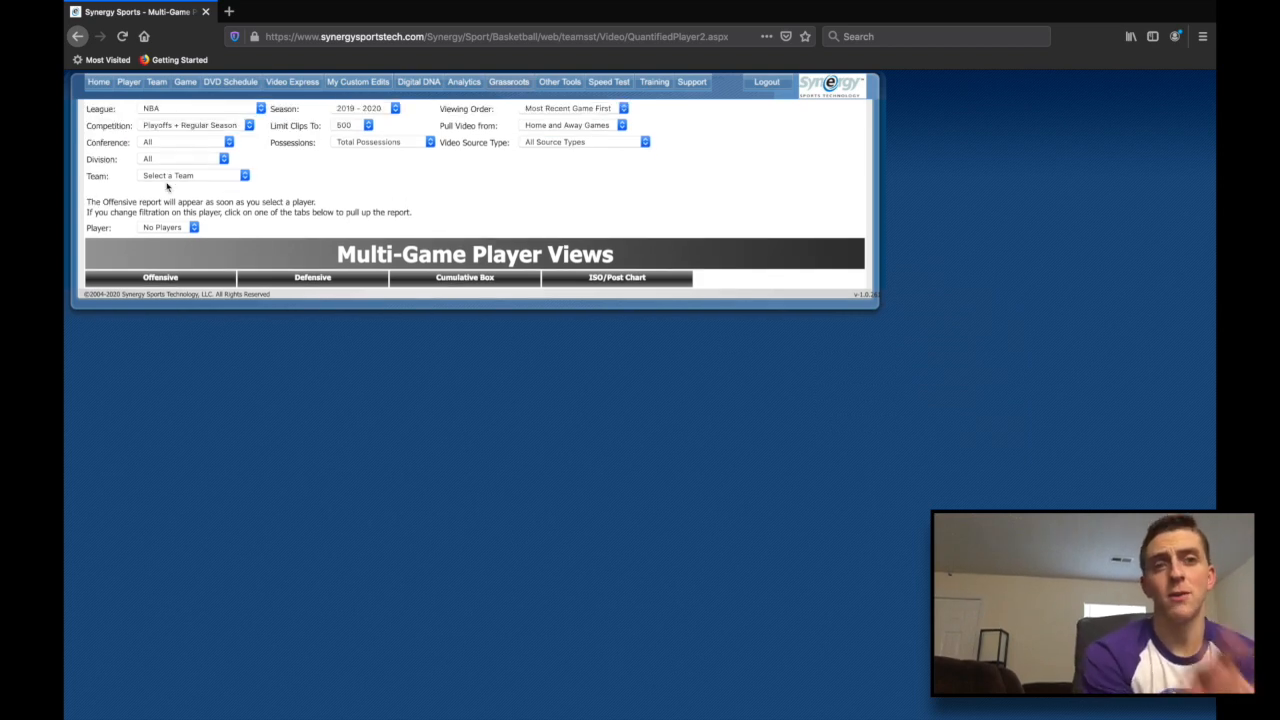
mouse_move(158, 187)
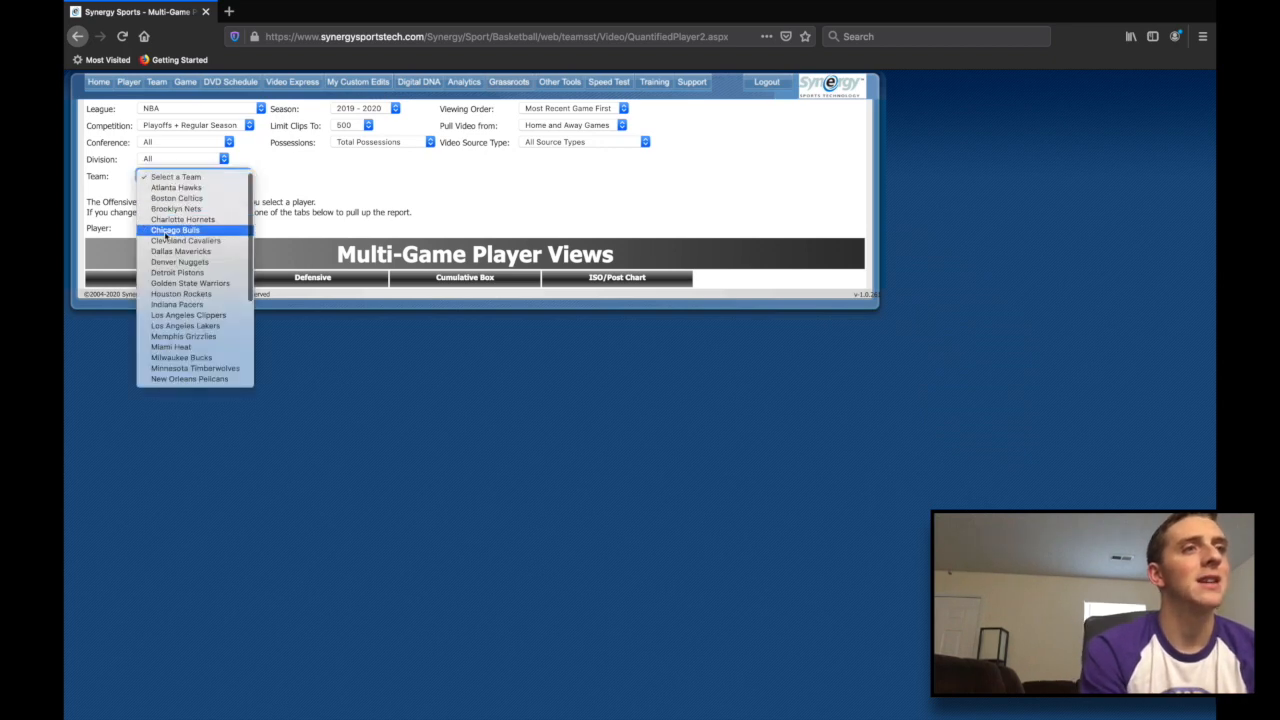
left_click(180, 261)
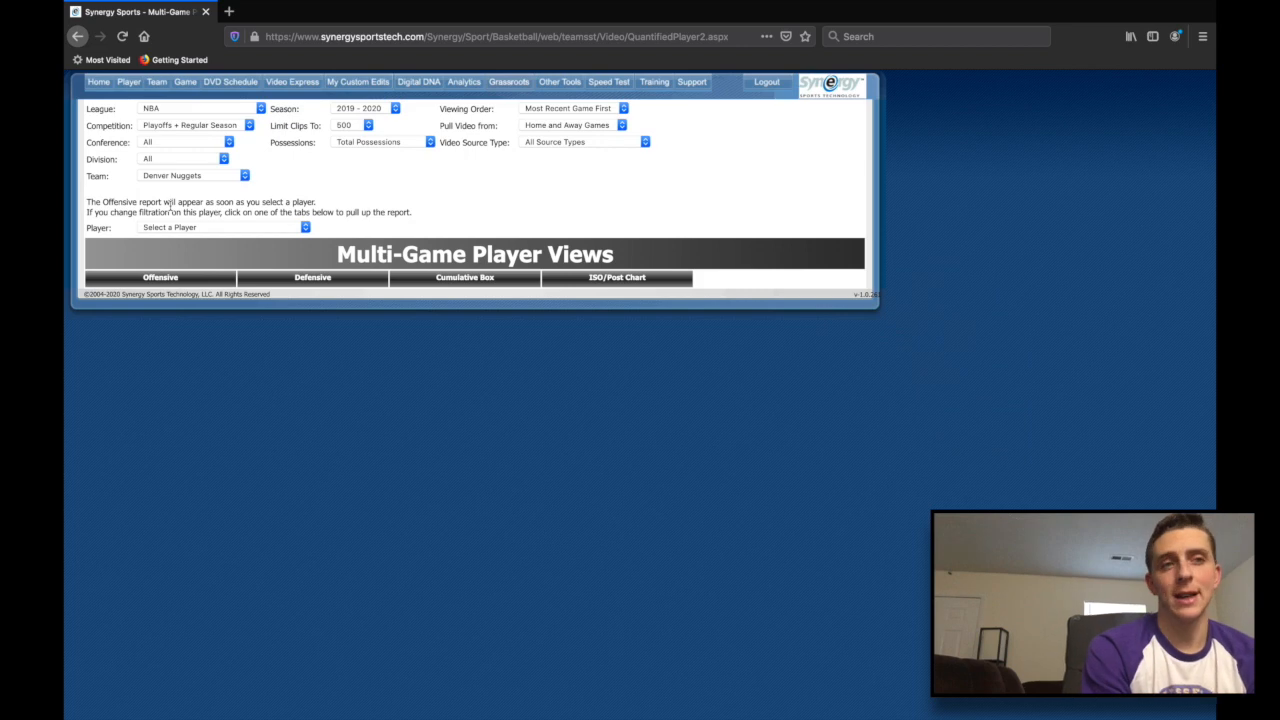
left_click(224, 227)
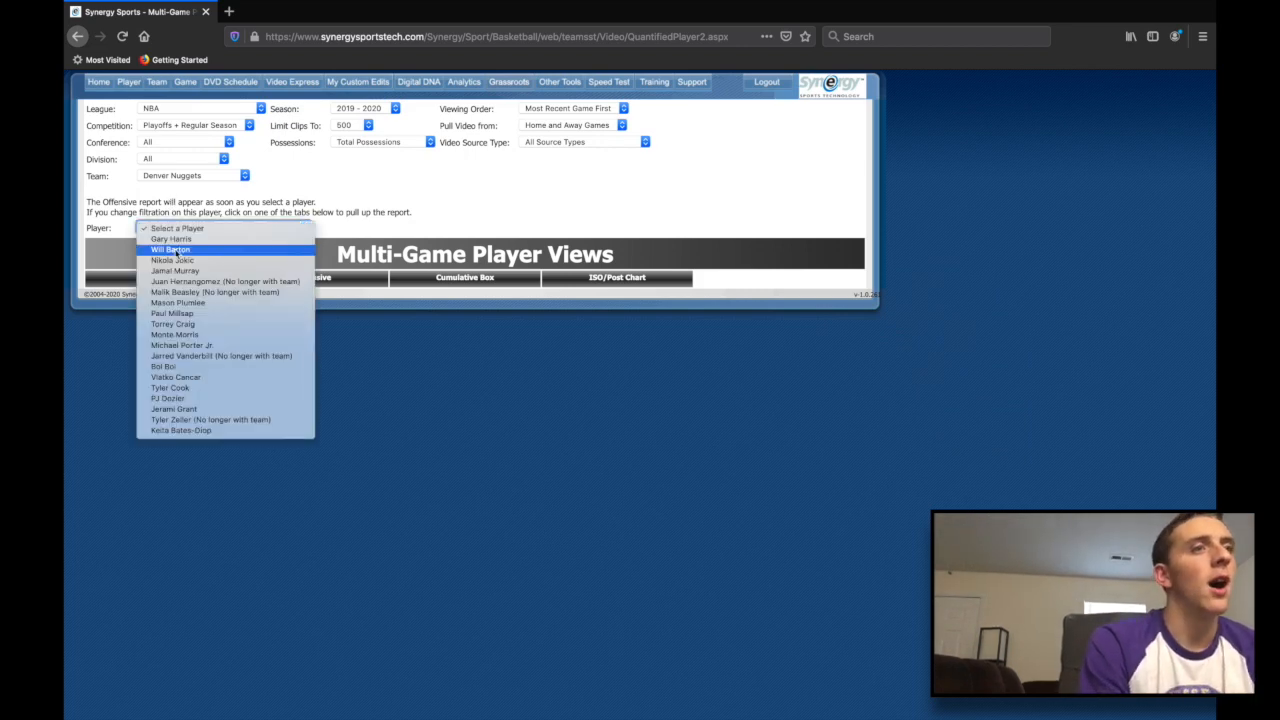
left_click(173, 260)
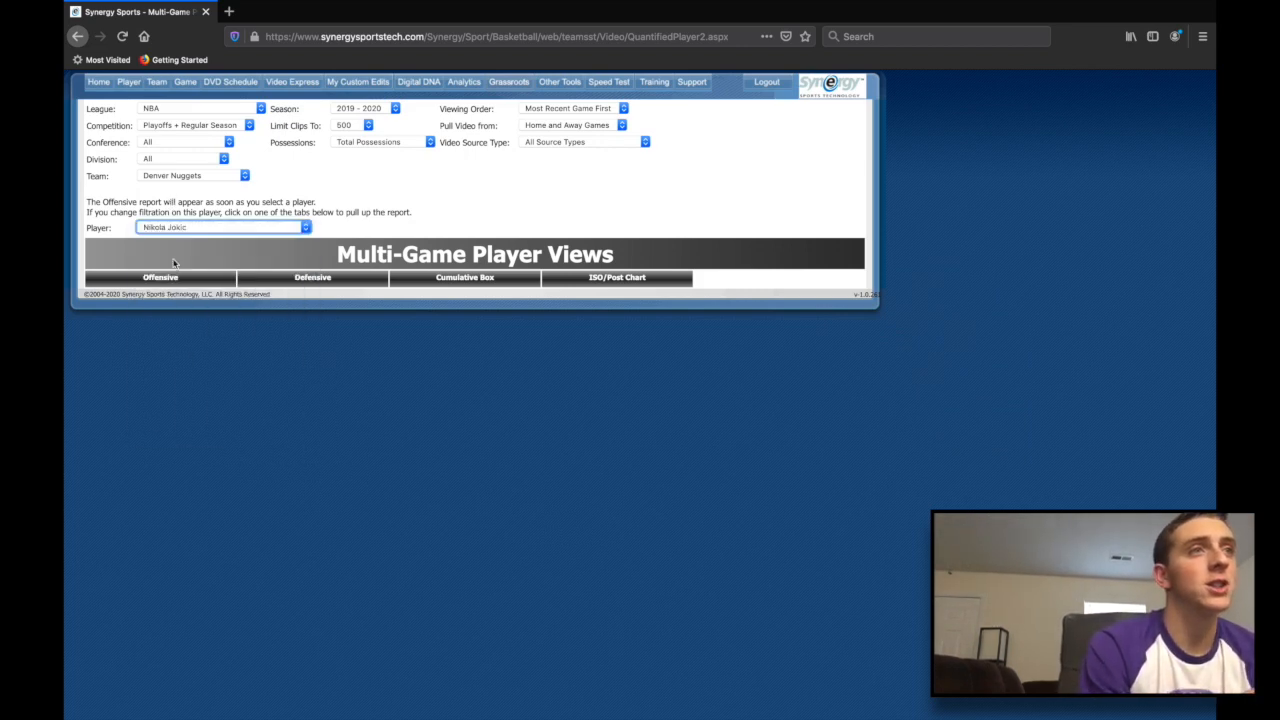
left_click(159, 277)
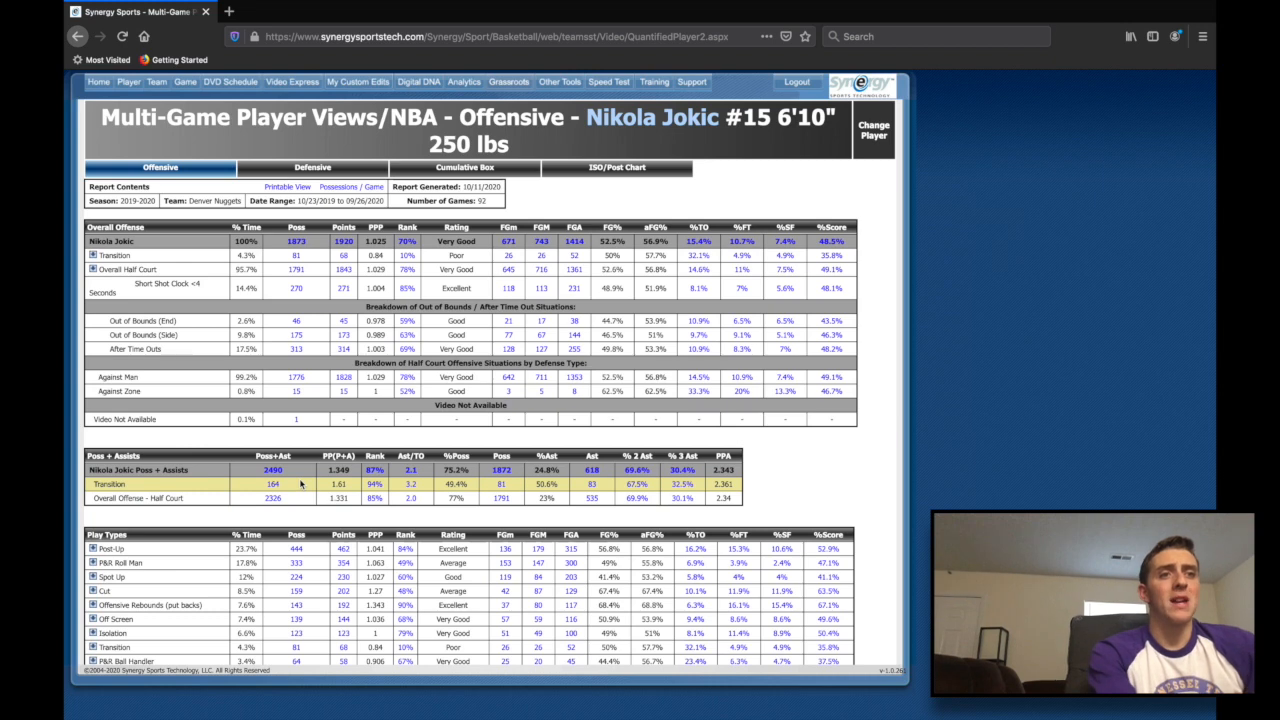
mouse_move(275, 483)
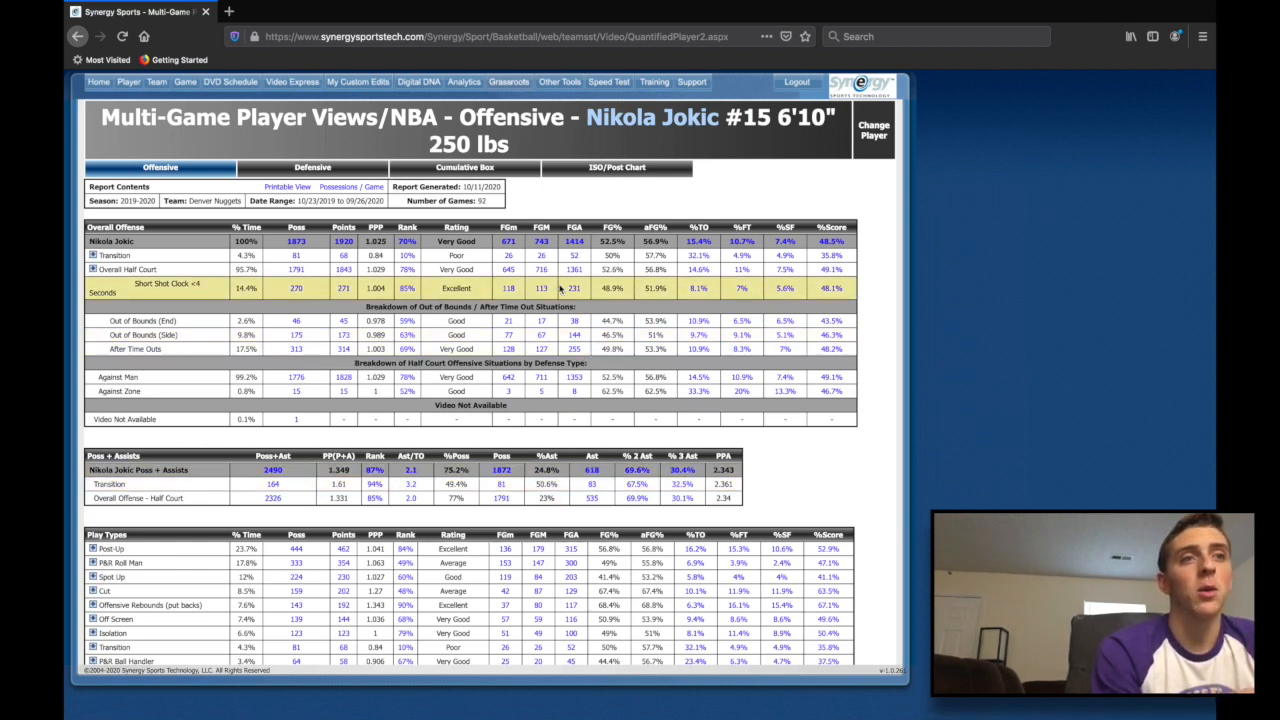
mouse_move(541, 227)
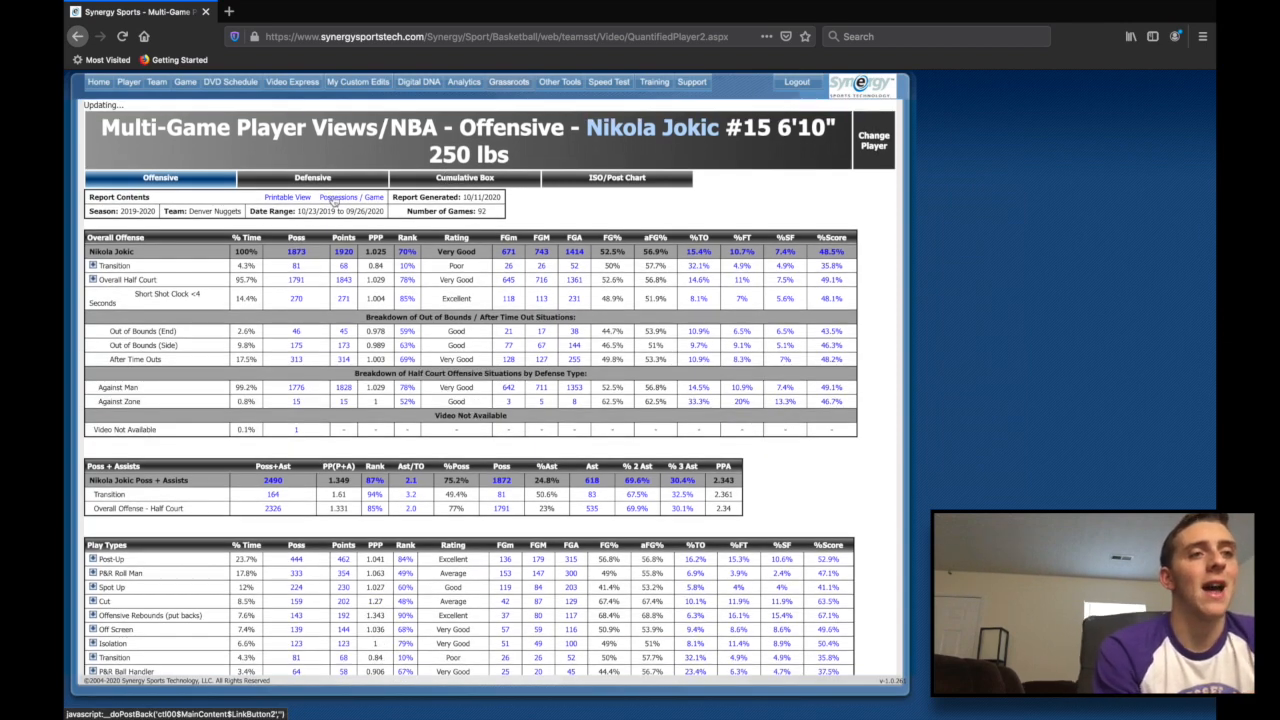
Switch to the Denver Nuggets 2019–2020 Cumulative Box Score.
left_click(464, 177)
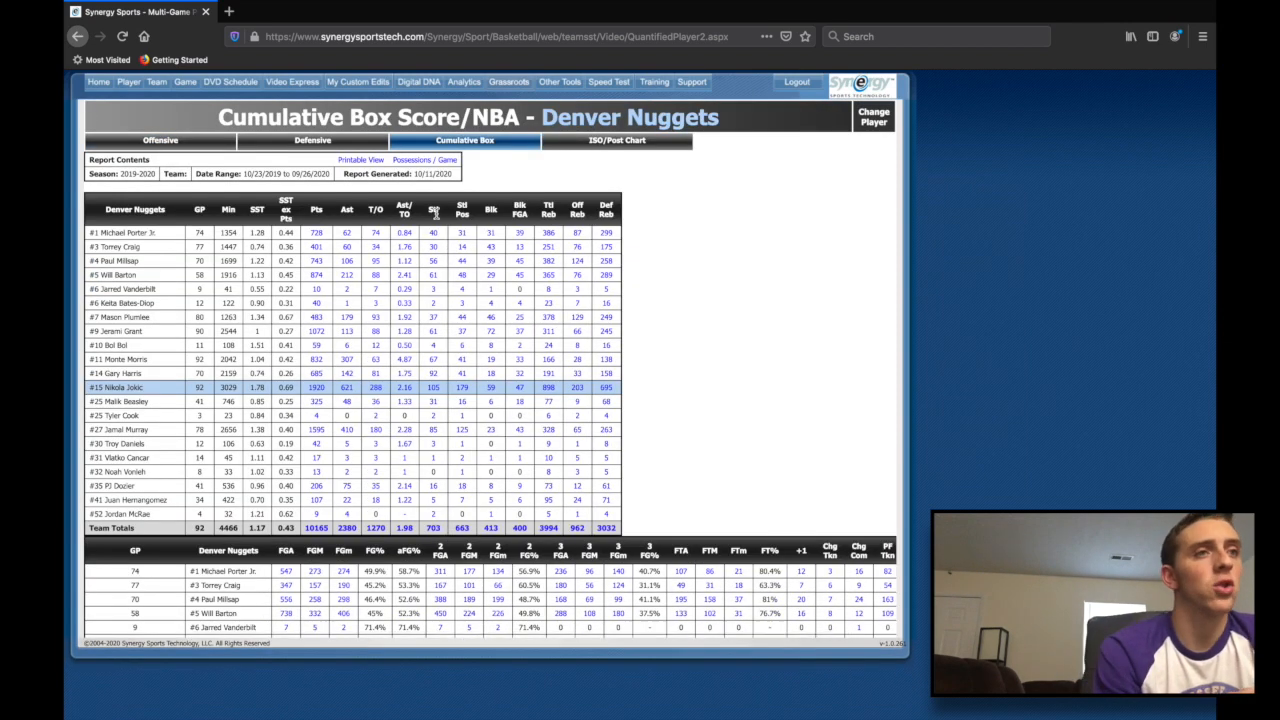